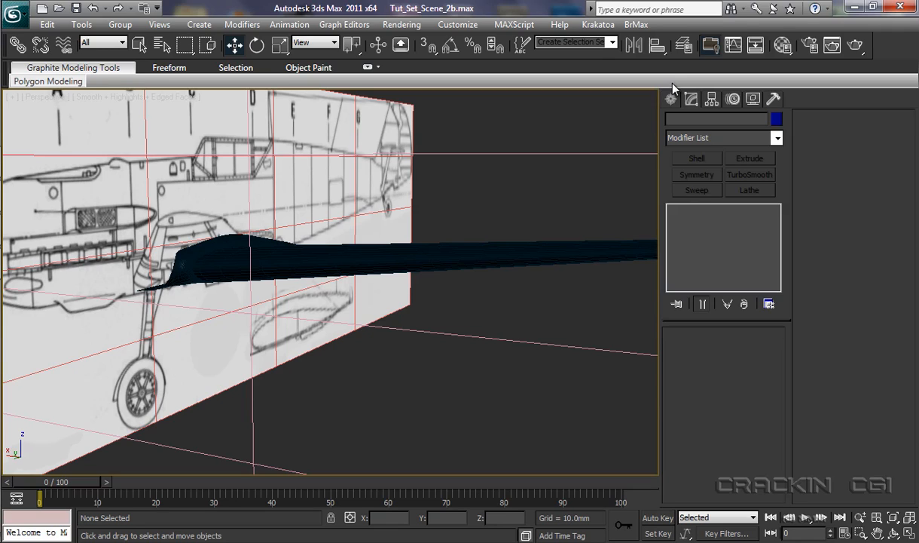
mouse_move(674, 89)
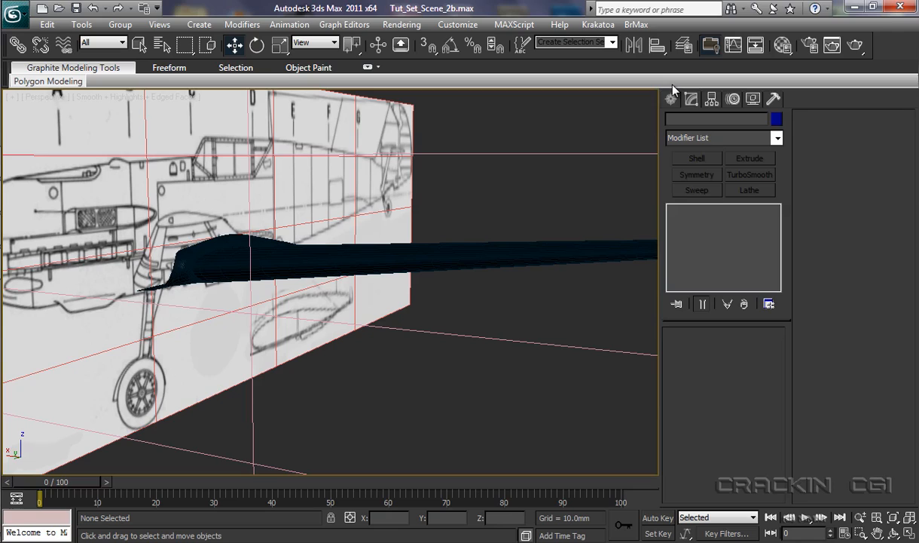
mouse_move(676, 91)
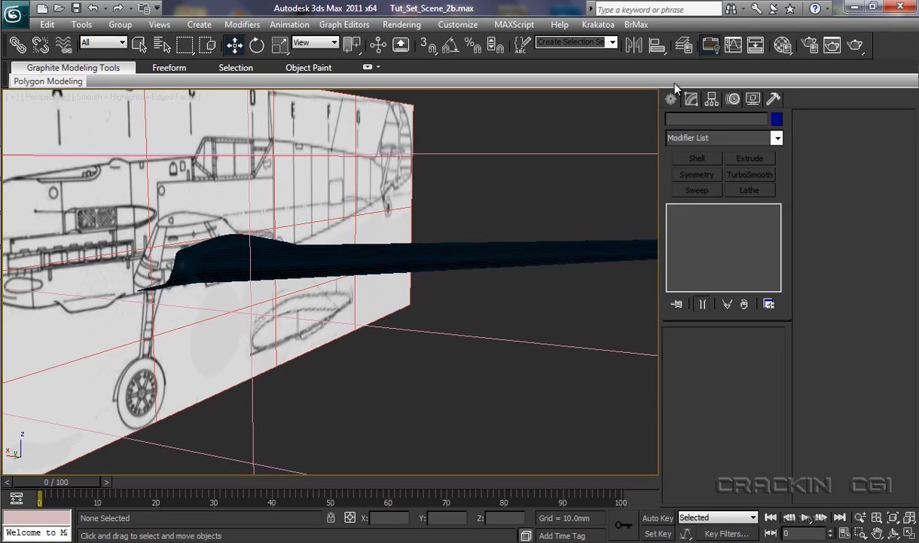
mouse_move(674, 85)
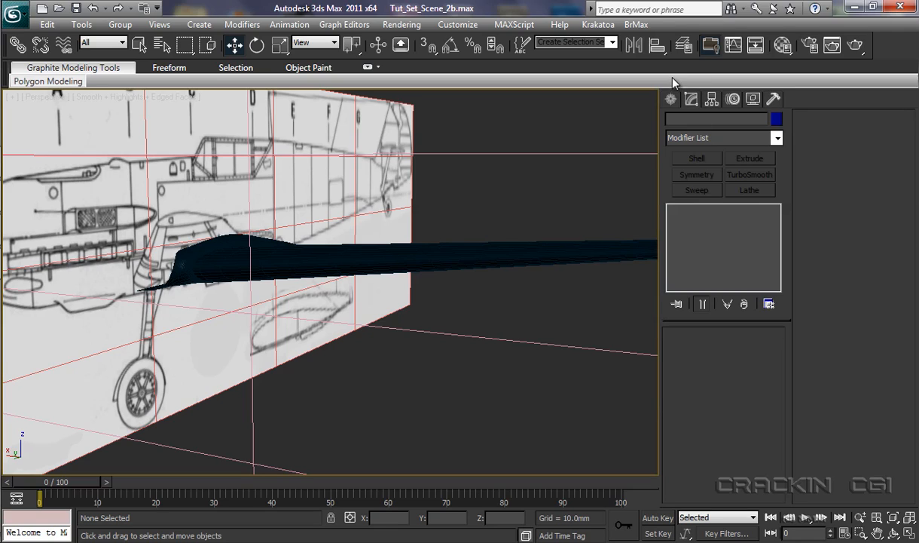
mouse_move(575, 206)
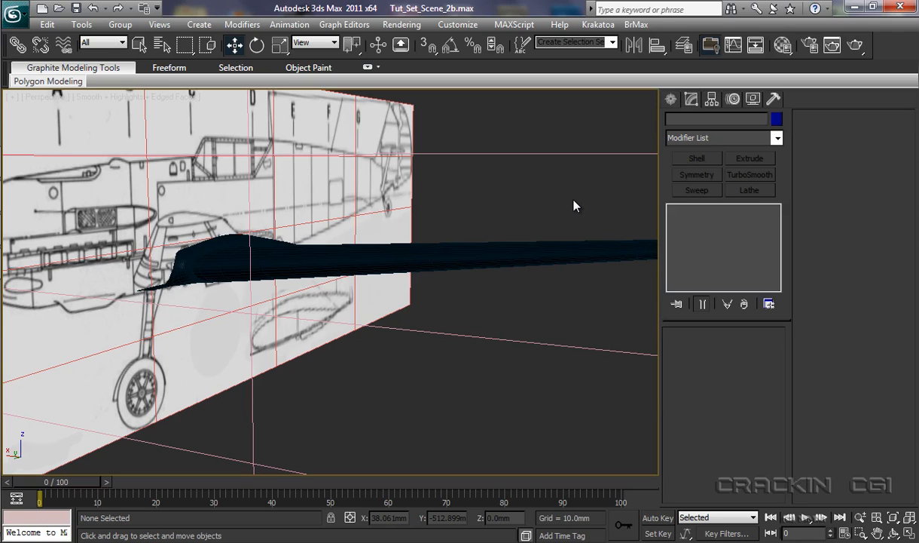
mouse_move(339, 199)
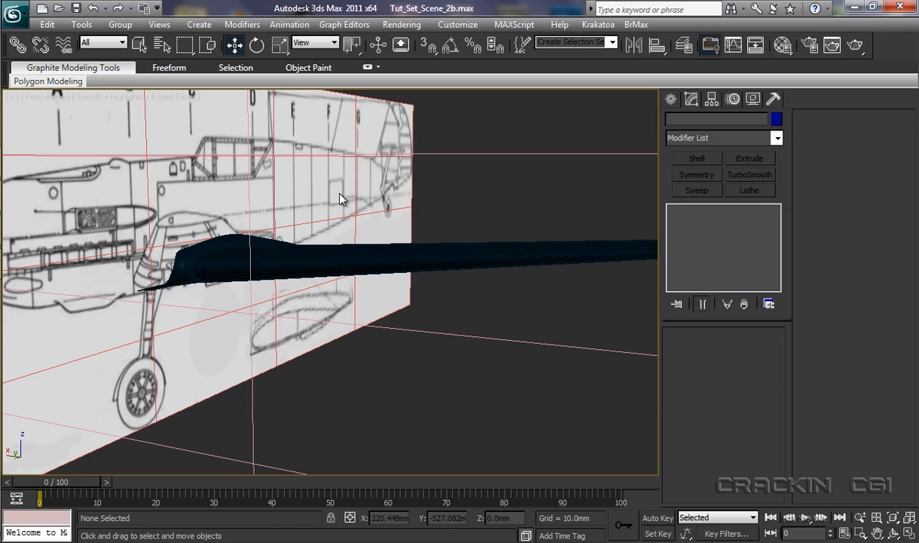
Save a copy of the scene over the existing Tut_Set_Scene_2 file.
click(15, 9)
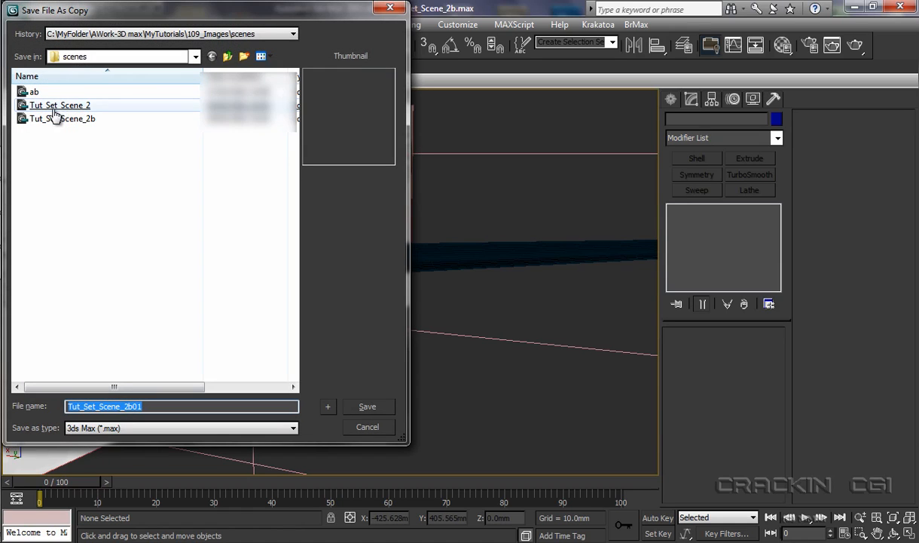
mouse_move(61, 105)
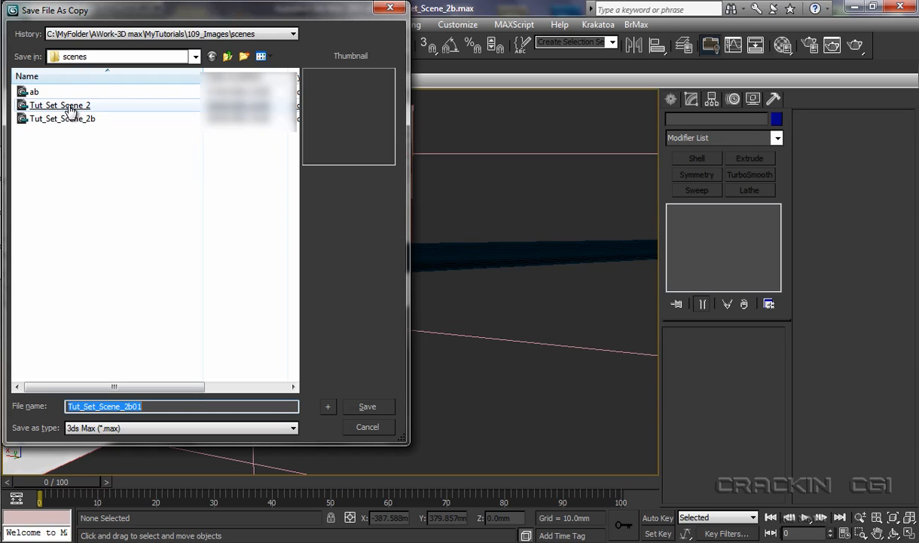
click(367, 406)
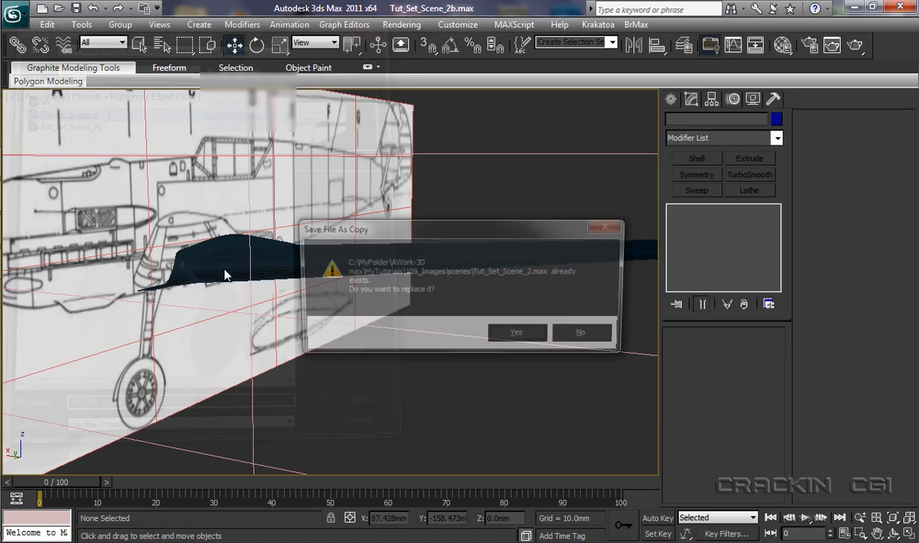
click(516, 332)
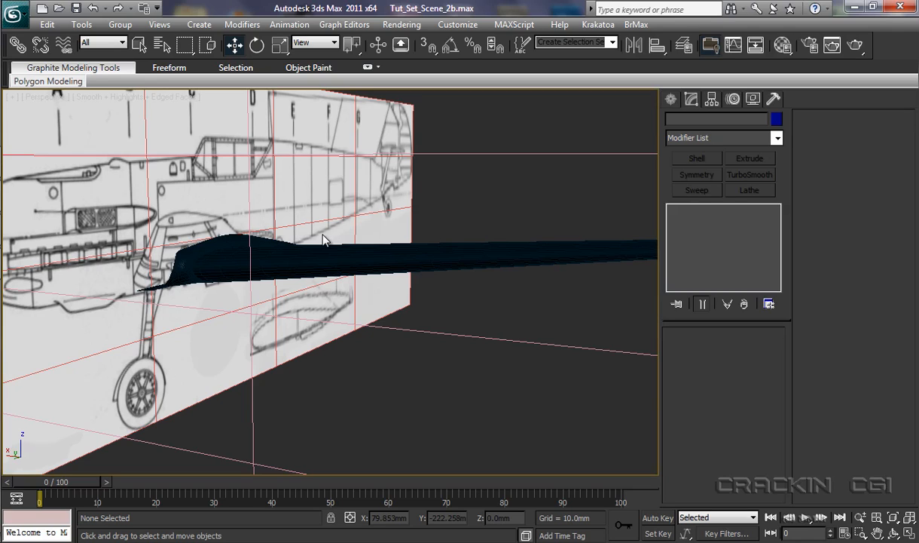
mouse_move(109, 156)
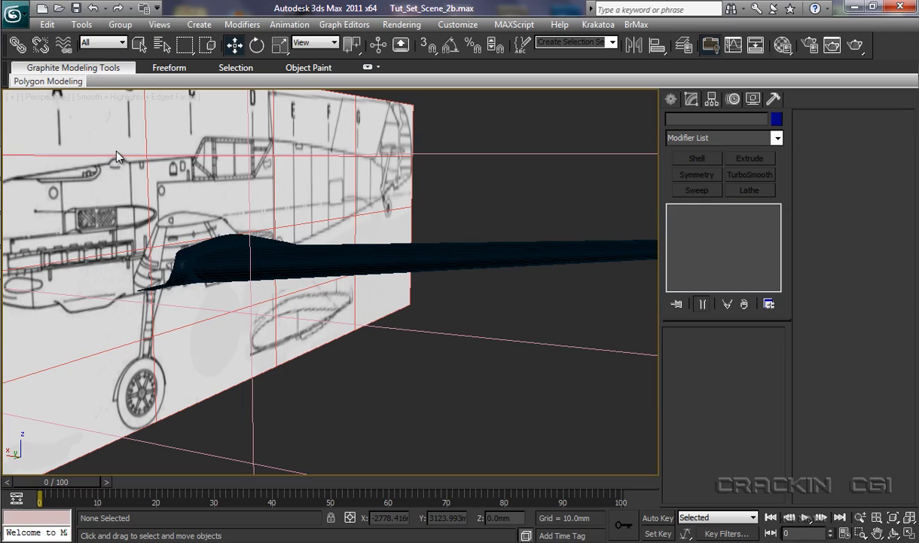
mouse_move(275, 320)
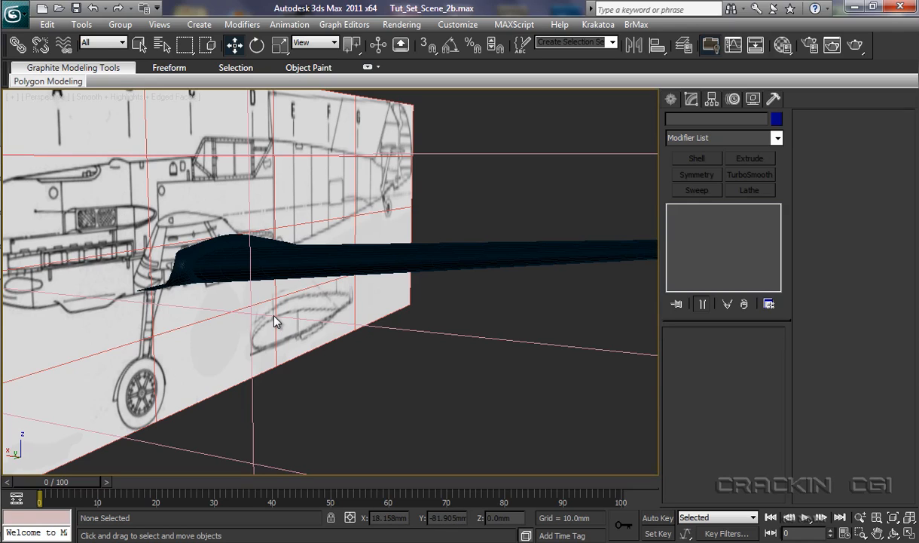
mouse_move(170, 207)
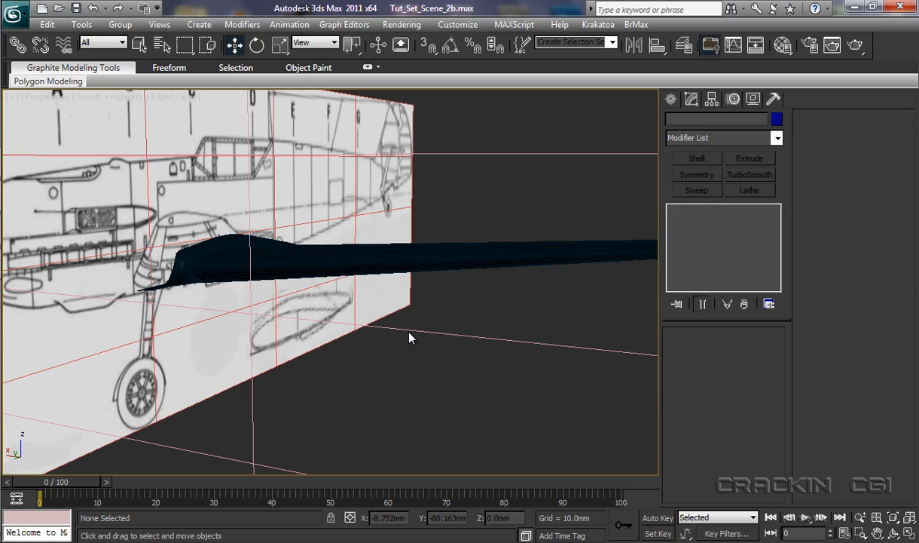
mouse_move(338, 264)
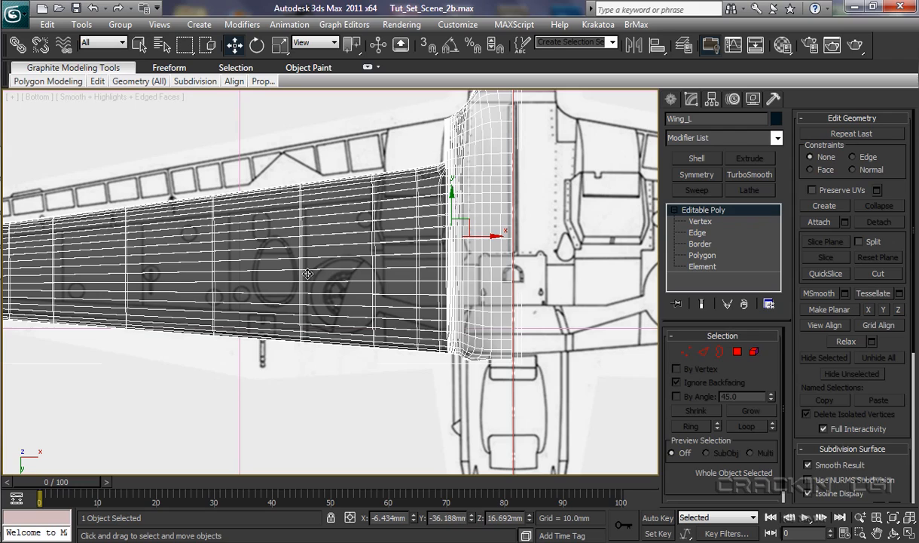
mouse_move(438, 305)
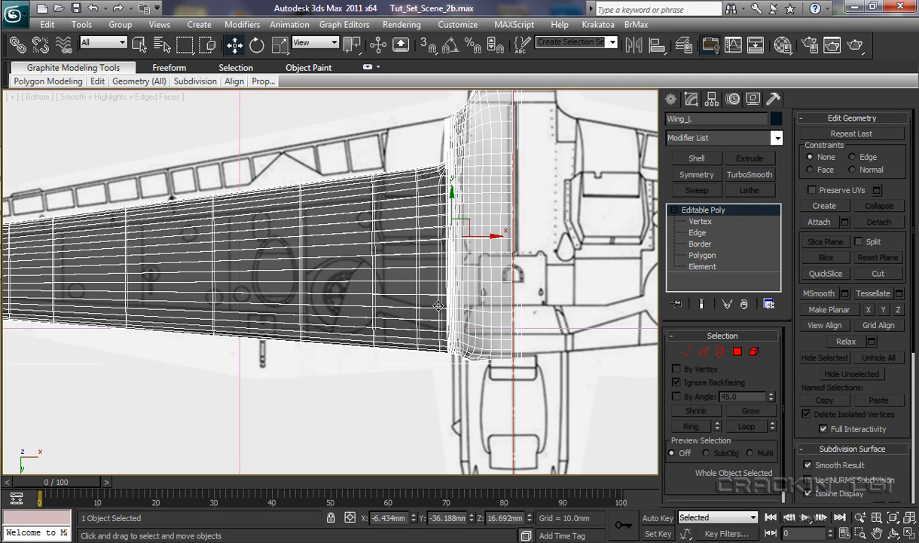
mouse_move(457, 334)
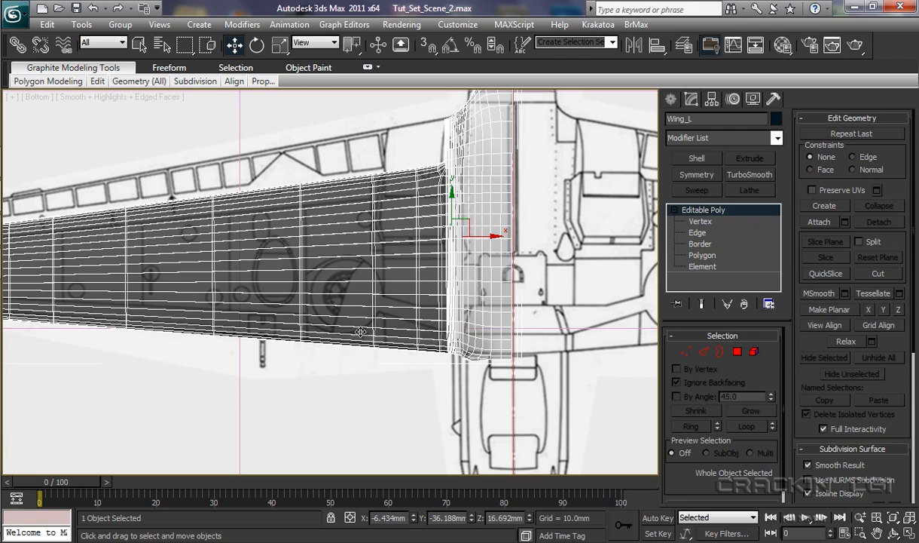
mouse_move(390, 531)
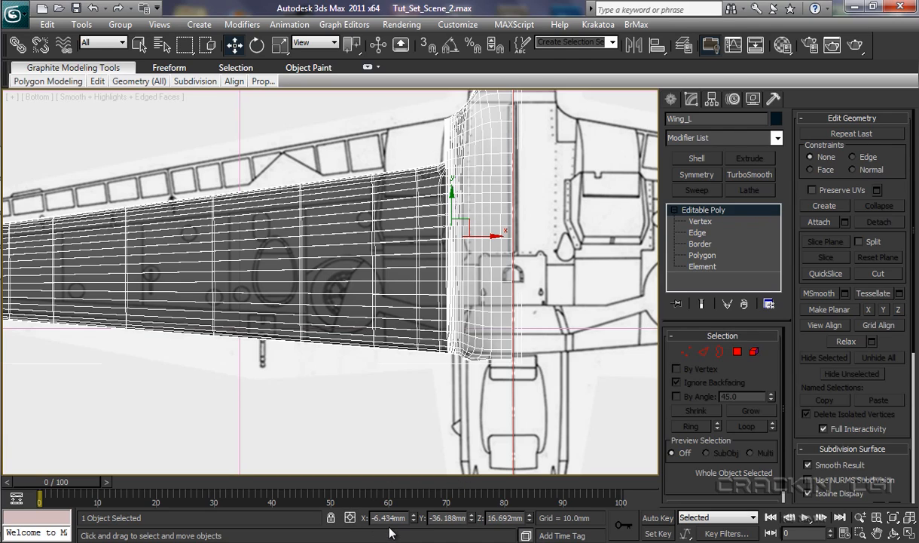
mouse_move(524, 514)
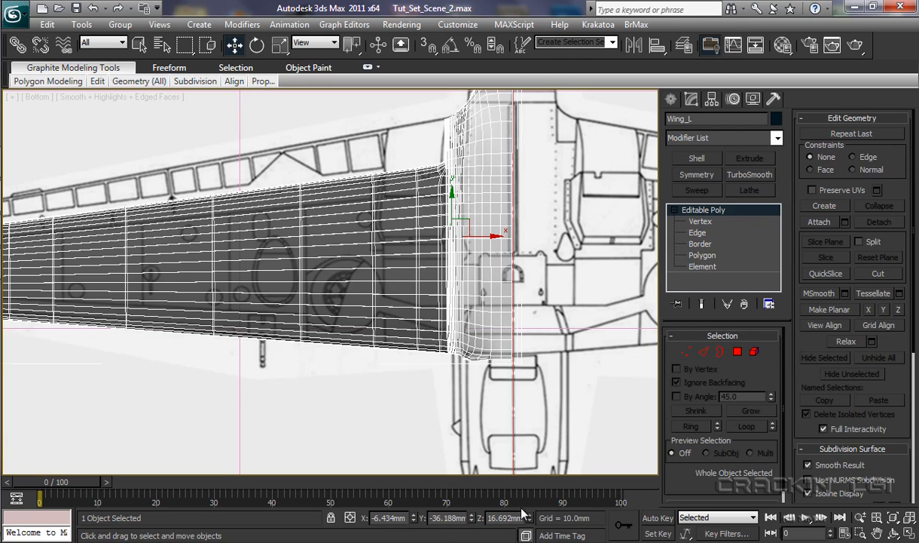
mouse_move(367, 522)
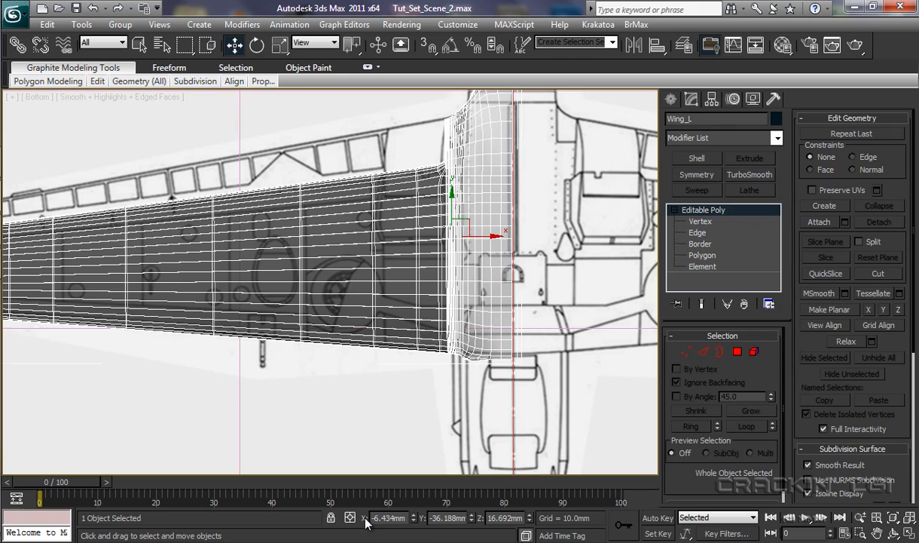
mouse_move(487, 526)
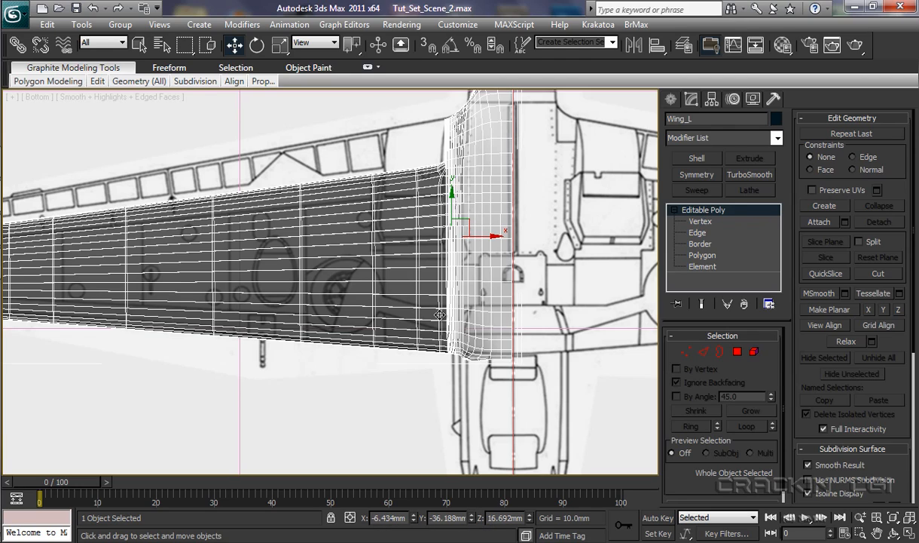
mouse_move(451, 190)
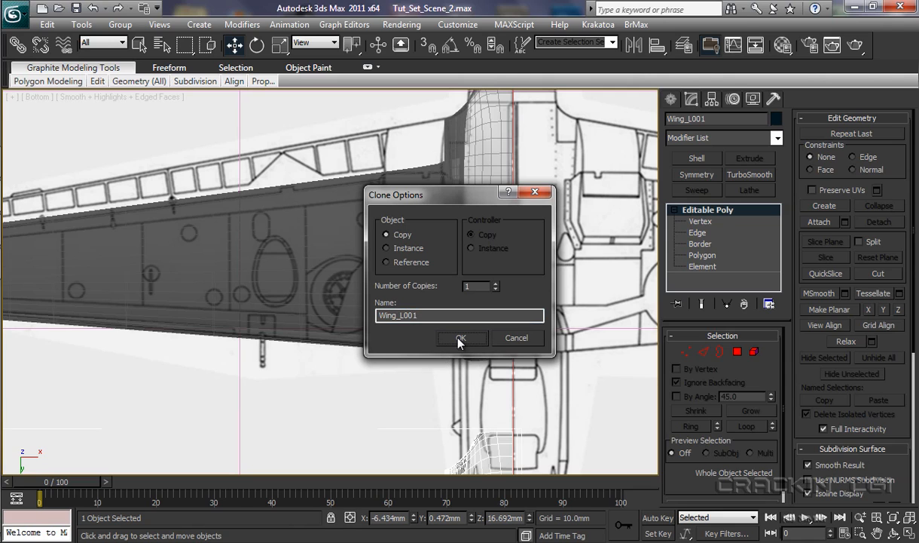
Confirm the Wing_L001 copy and show the Compound Objects creation types.
click(461, 338)
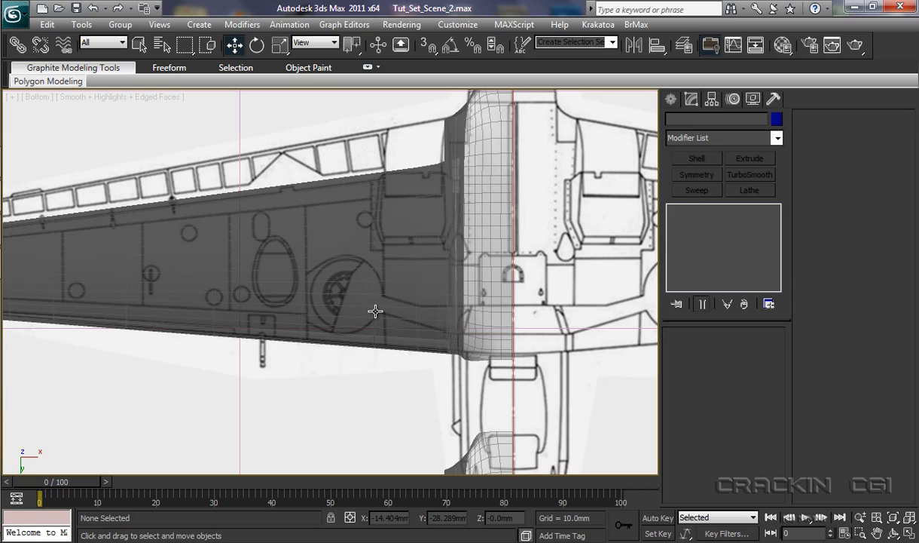
mouse_move(379, 428)
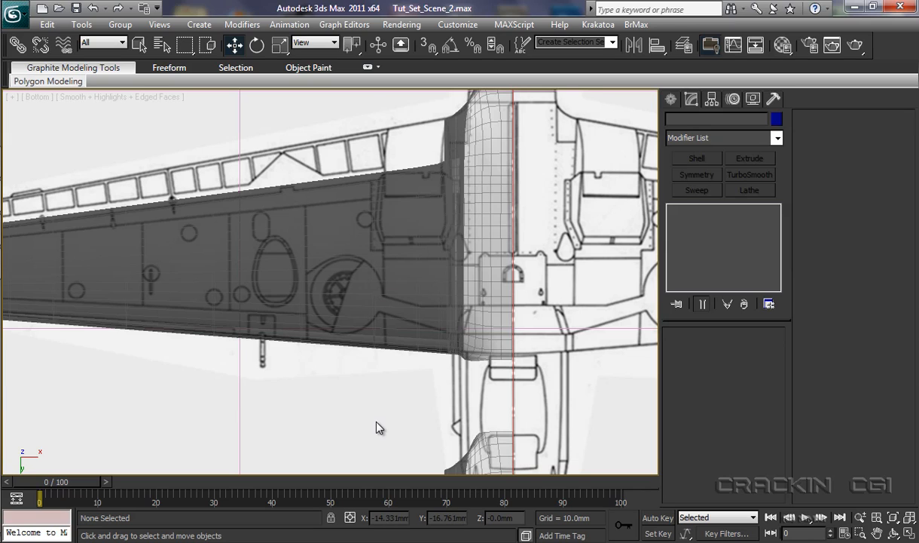
click(673, 99)
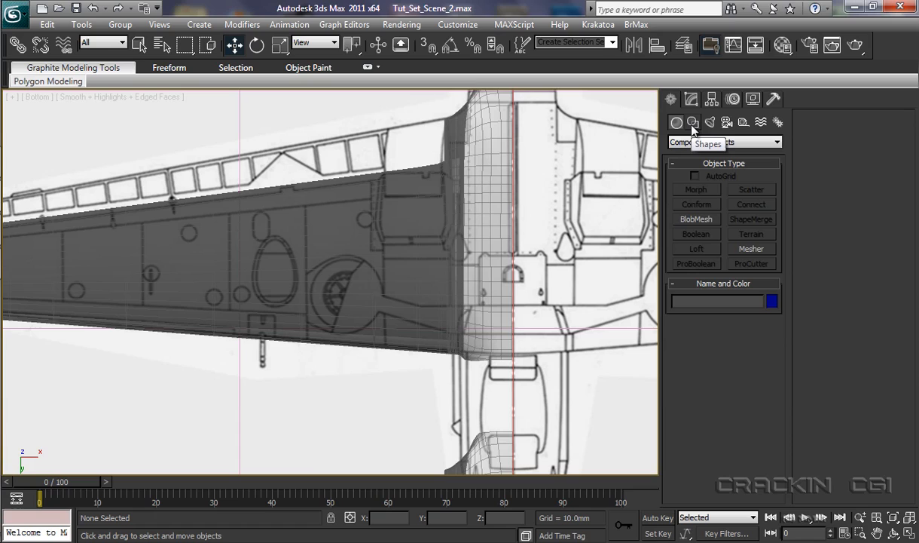
Trace a closed Line spline around the wheel-well outline in the Bottom view.
click(693, 123)
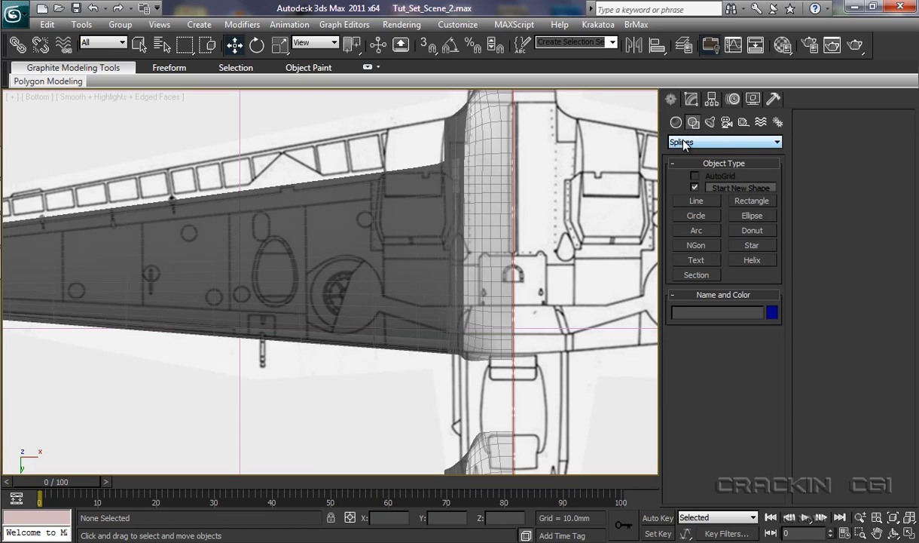
mouse_move(689, 205)
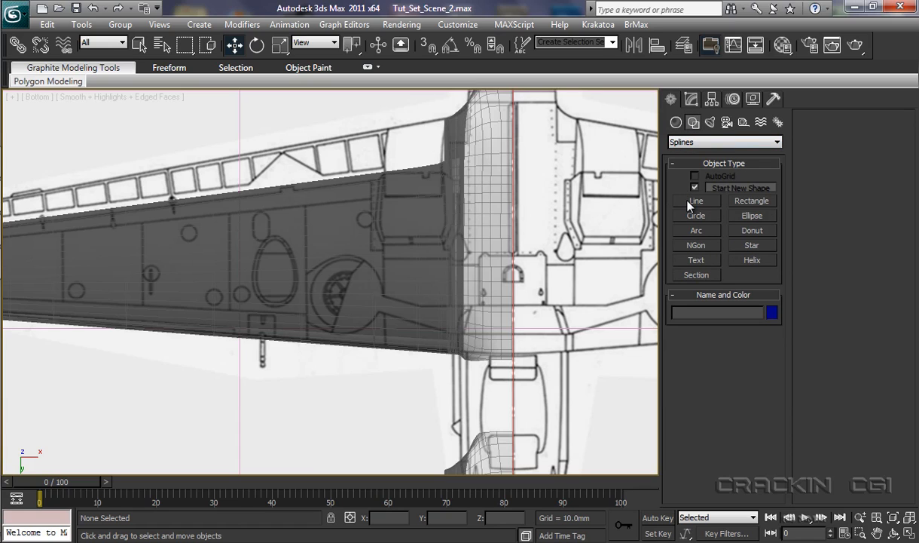
click(695, 200)
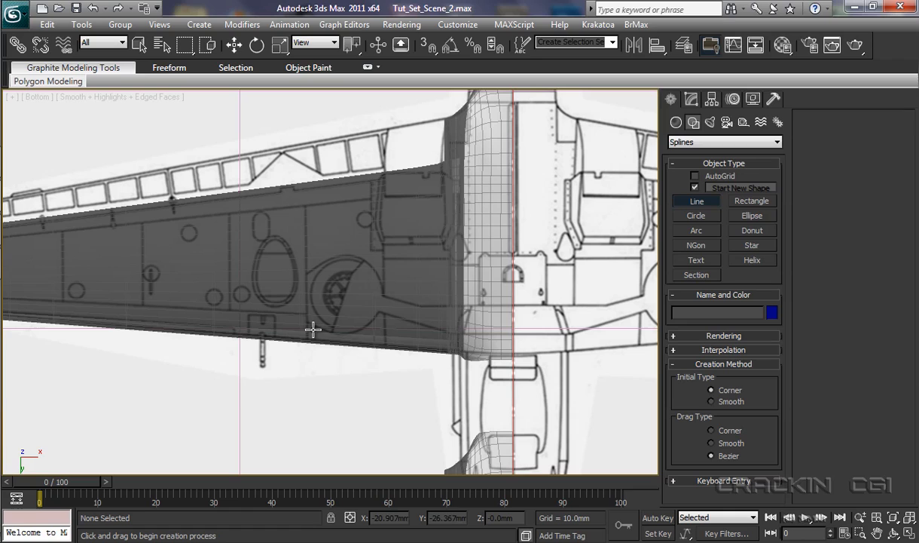
mouse_move(345, 256)
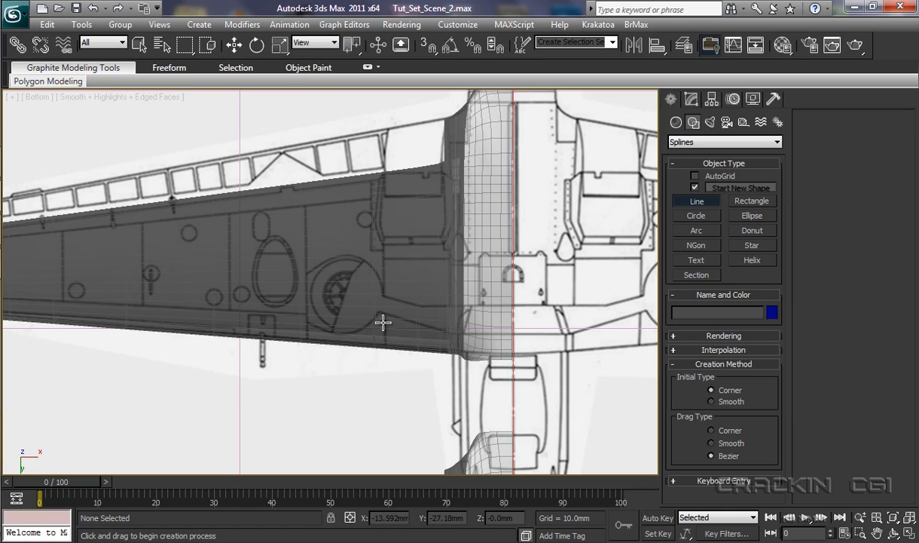
mouse_move(308, 324)
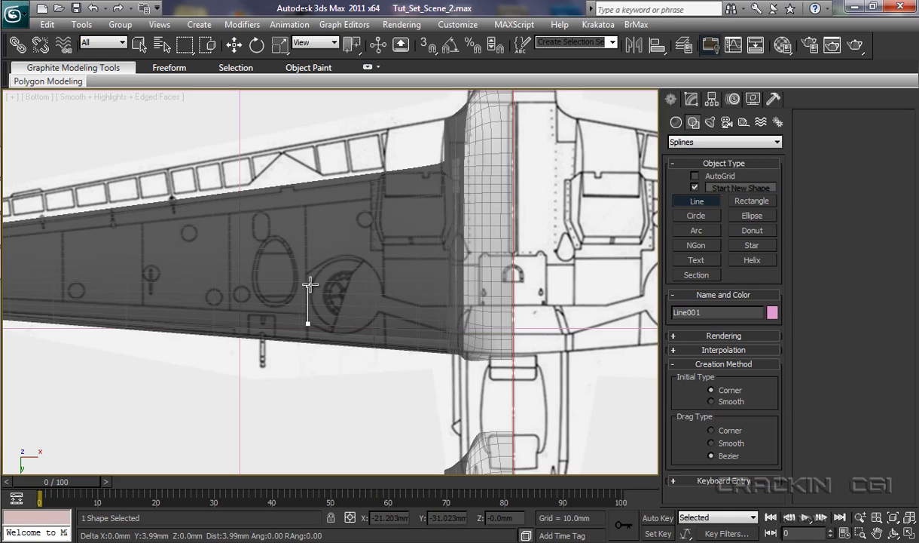
mouse_move(305, 273)
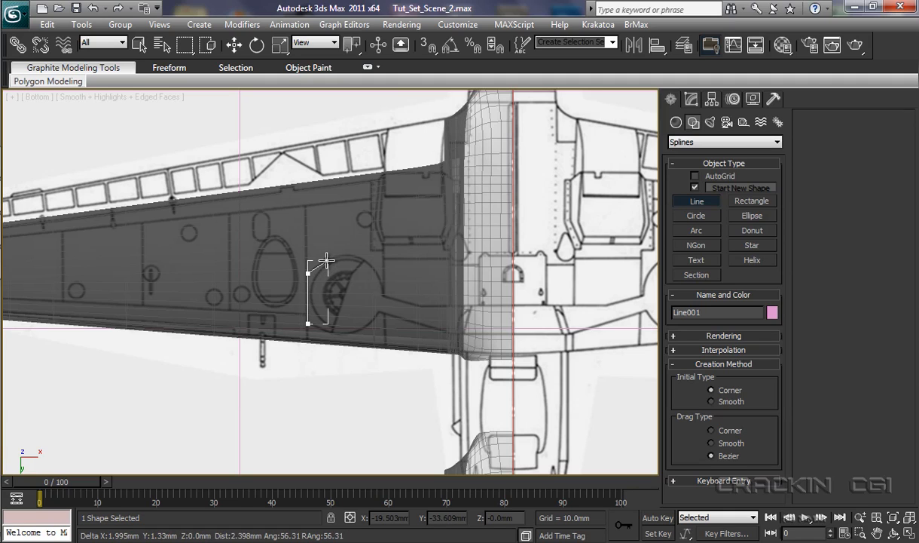
drag(324, 260, 377, 268)
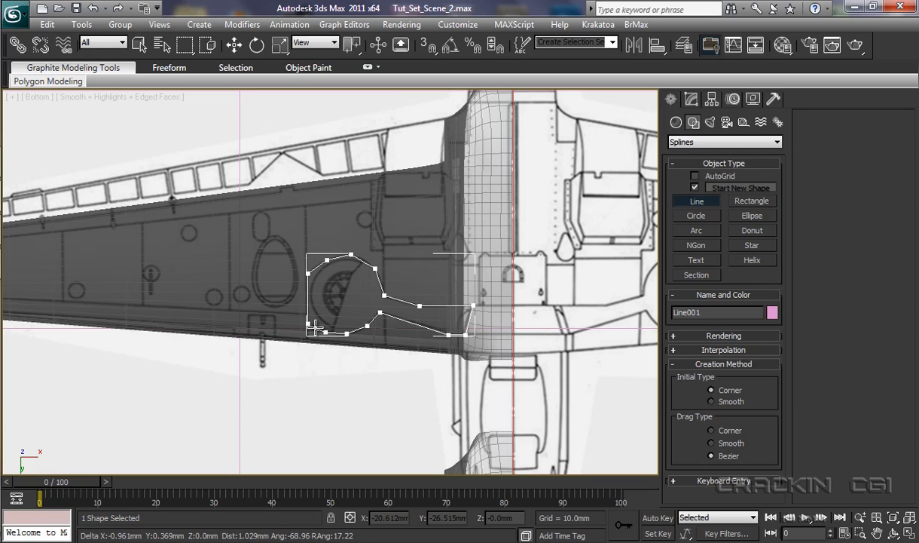
click(314, 332)
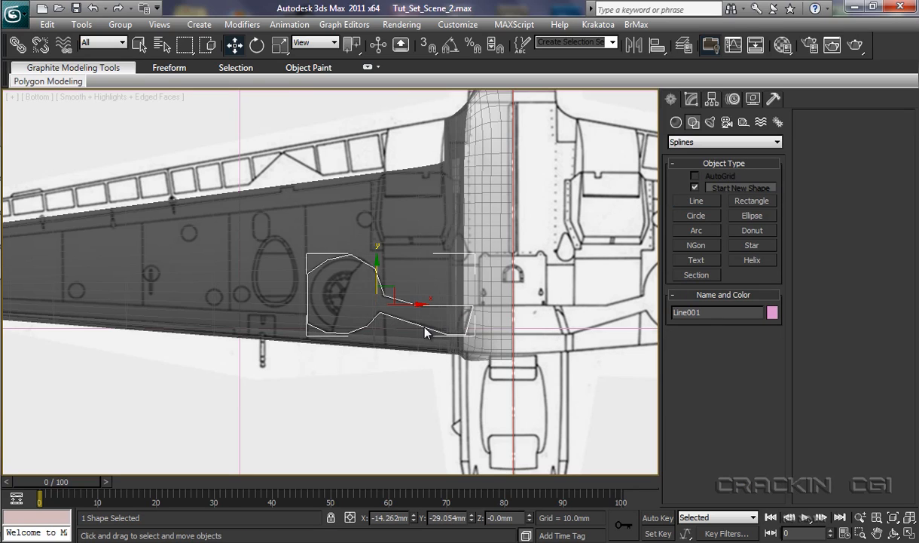
Convert Line001 to an editable spline and curve its wheel-well vertices into a rounded arc.
right_click(426, 331)
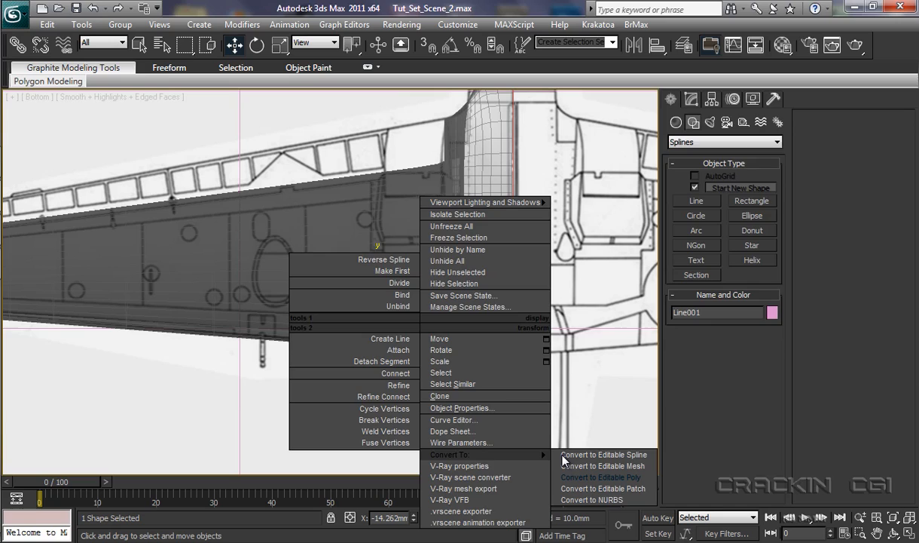
click(604, 454)
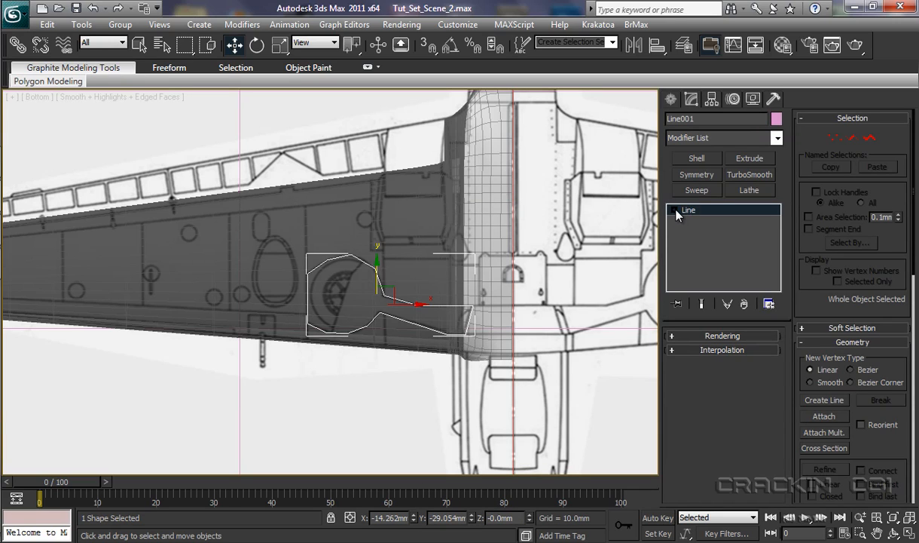
click(676, 210)
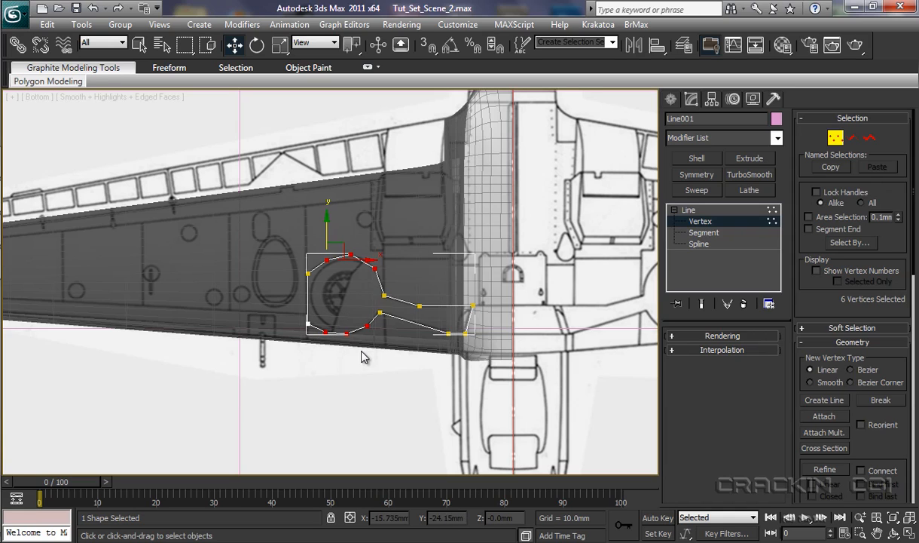
right_click(362, 354)
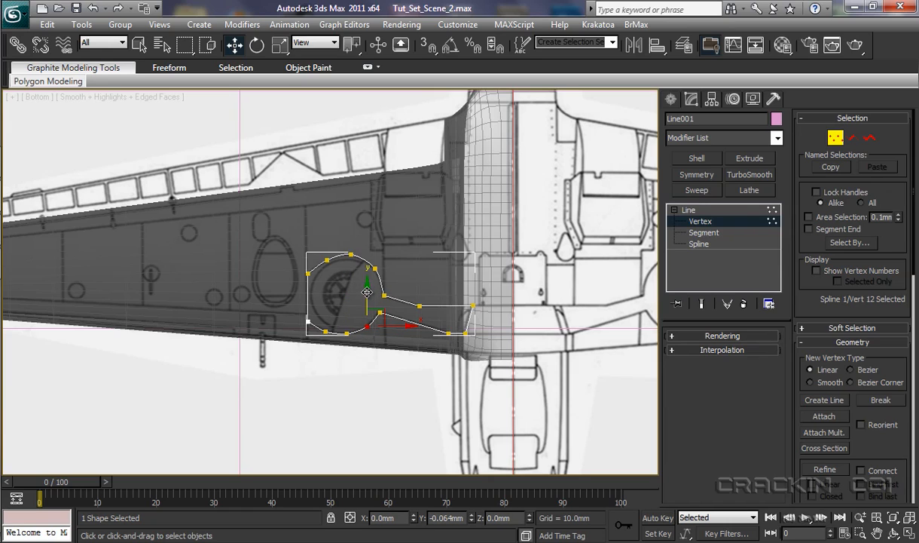
drag(367, 292, 361, 329)
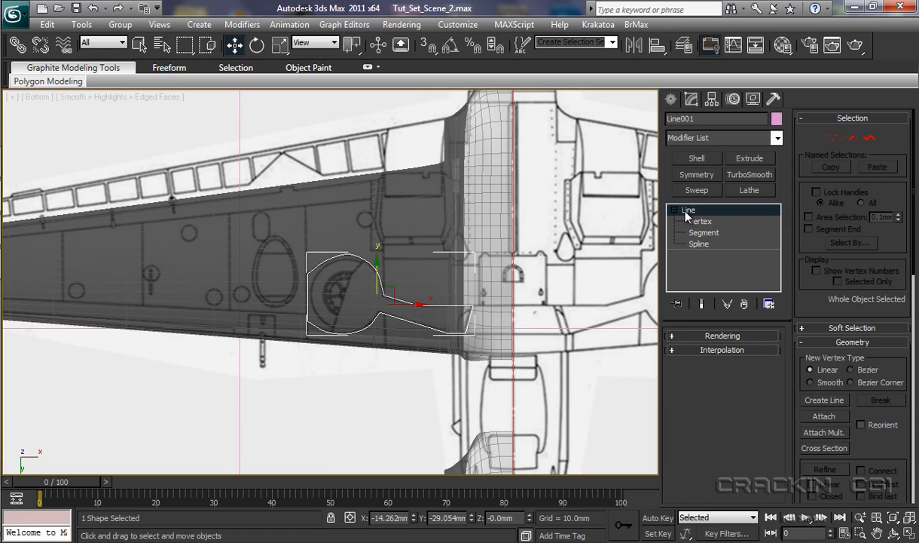
Exit Vertex mode and give Line001 an Extrude modifier with its depth set.
click(749, 157)
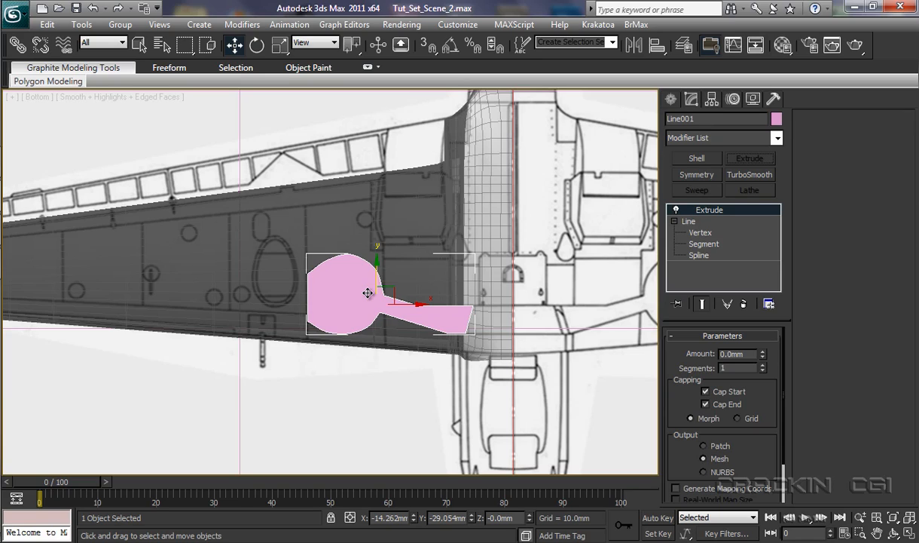
mouse_move(712, 401)
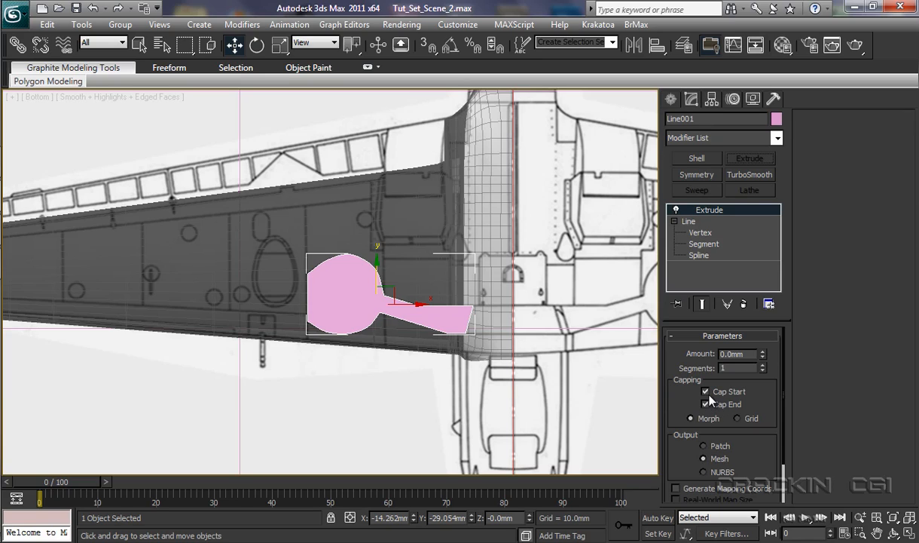
mouse_move(743, 394)
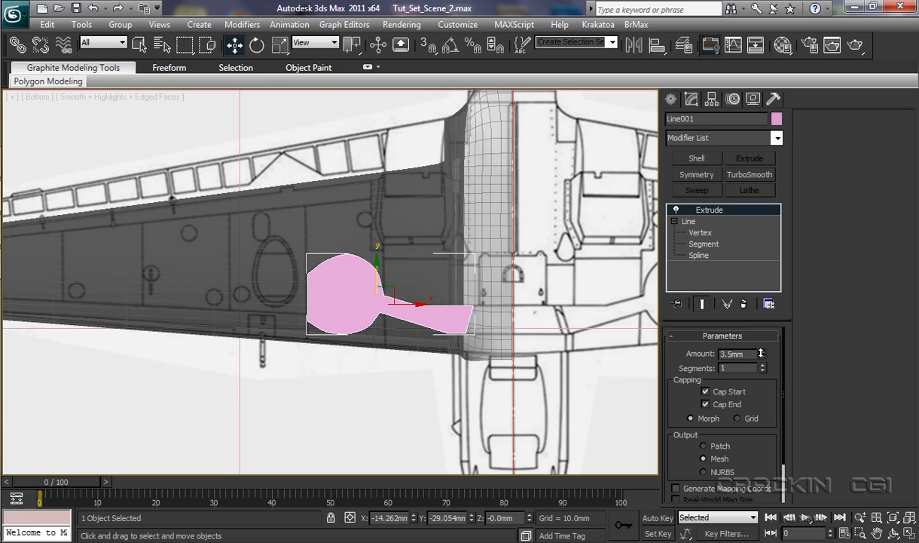
click(762, 350)
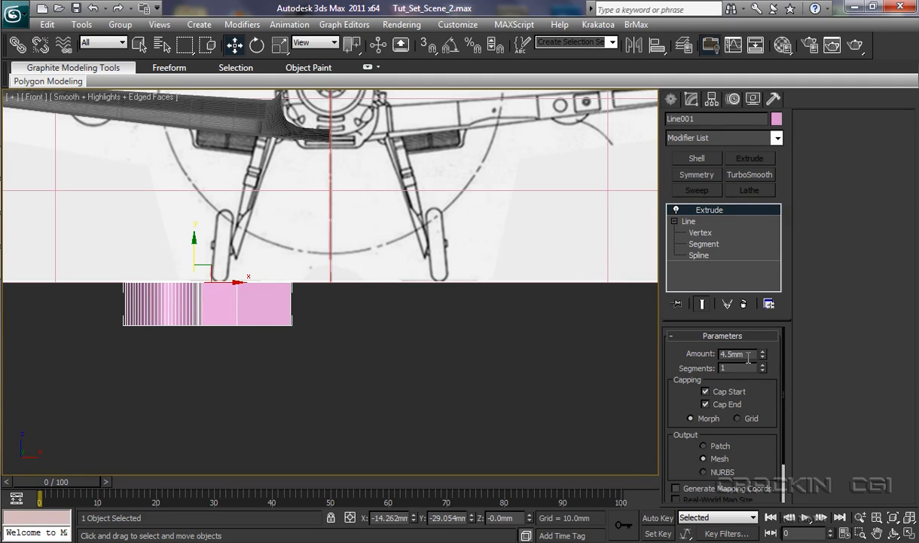
mouse_move(211, 342)
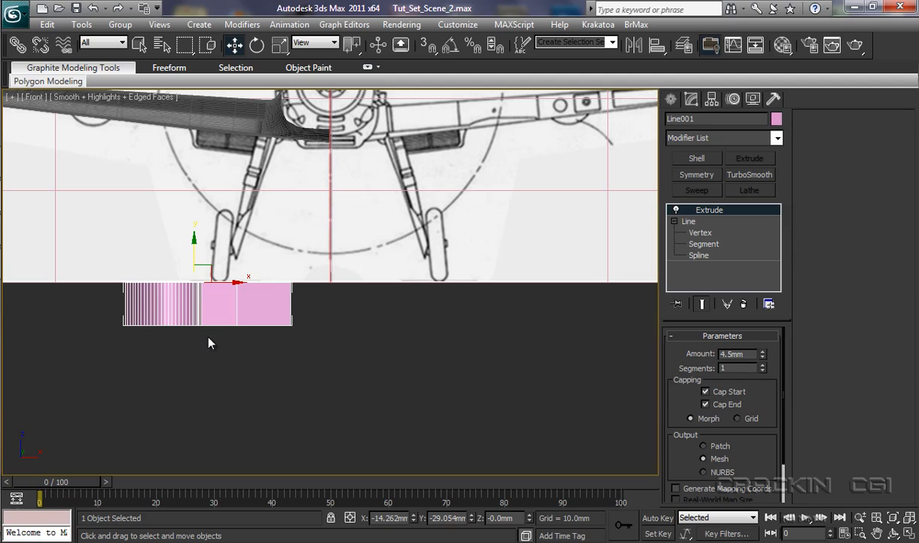
mouse_move(125, 317)
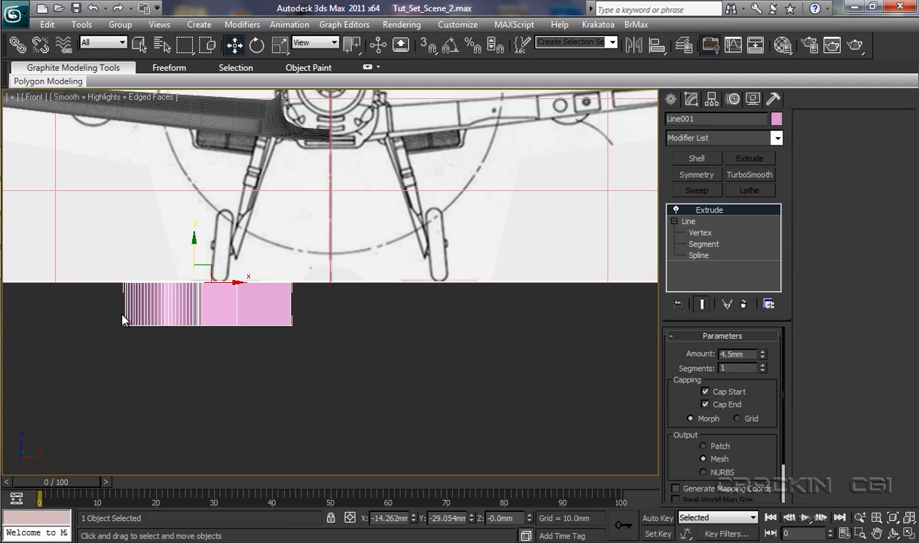
mouse_move(251, 328)
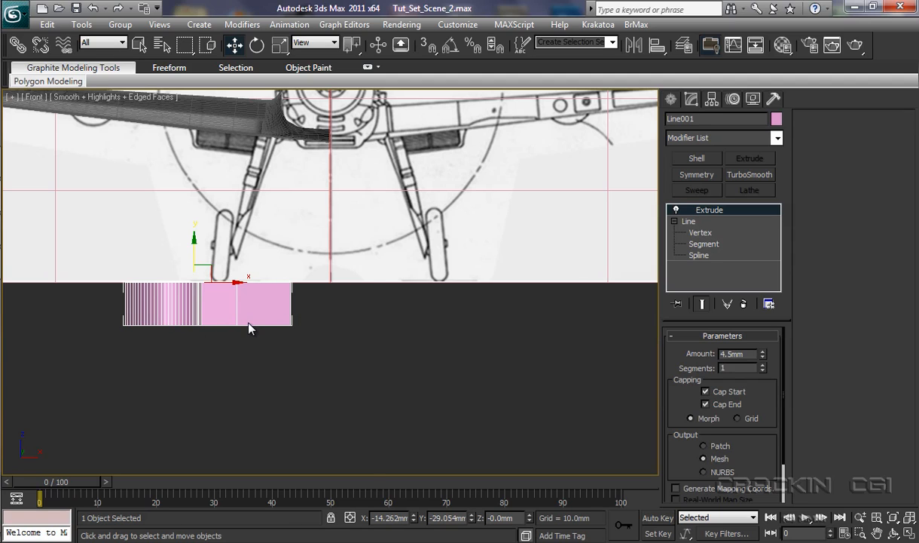
Convert the 4.5mm extruded cutter to editable poly and move it up into the wing.
right_click(251, 327)
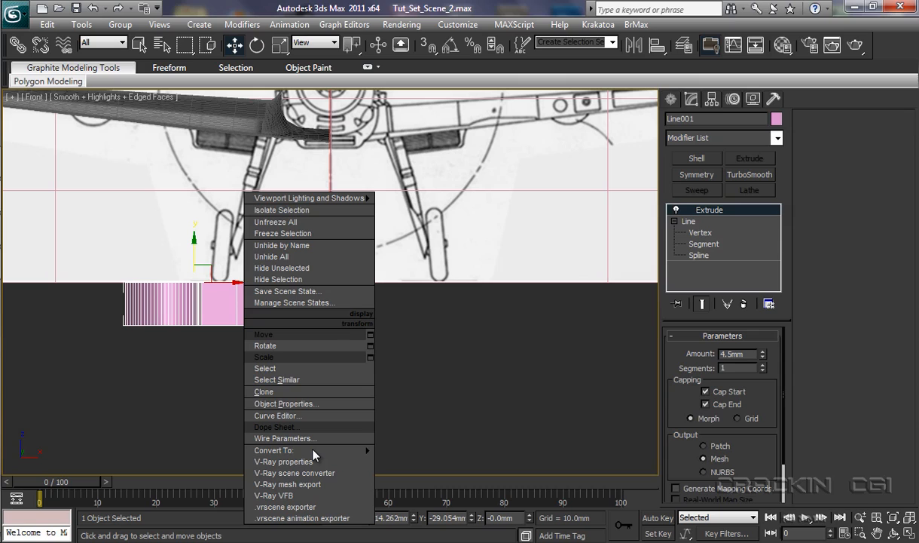
mouse_move(377, 464)
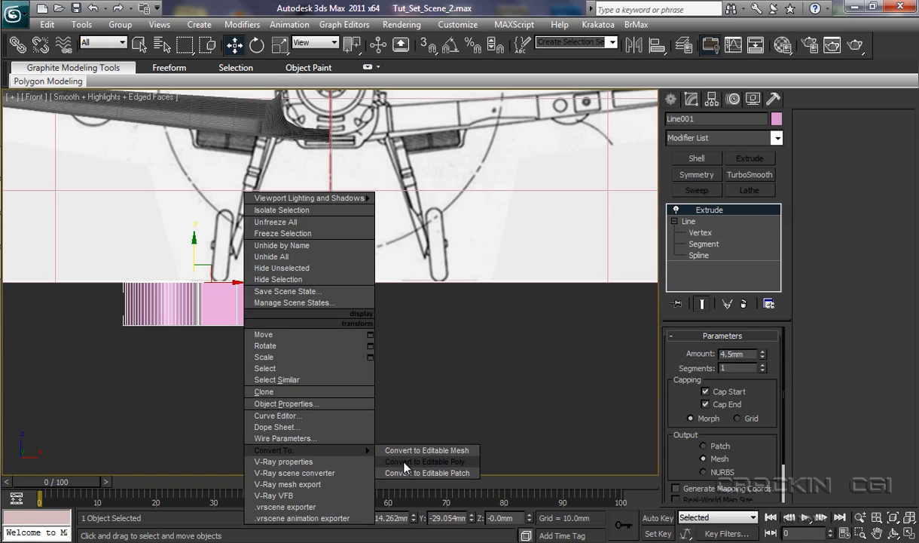
click(424, 461)
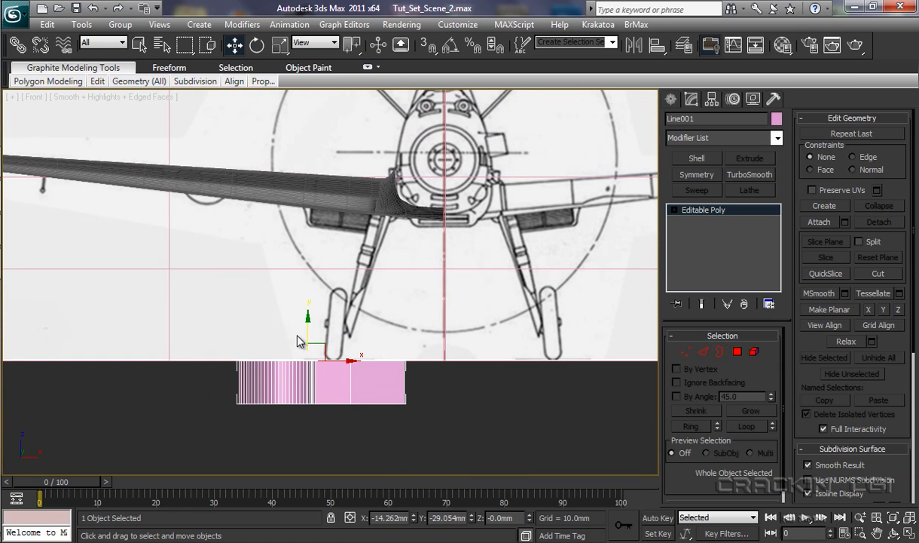
drag(308, 339, 308, 256)
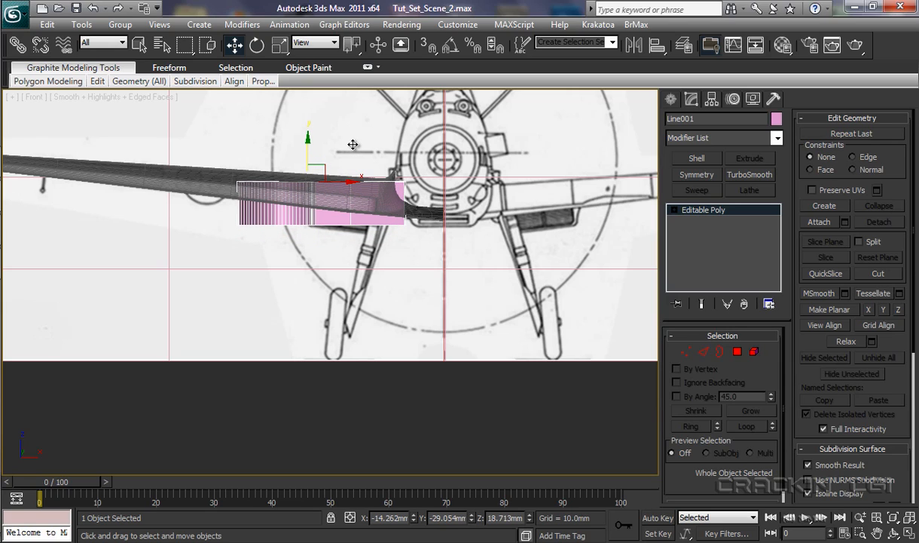
mouse_move(348, 152)
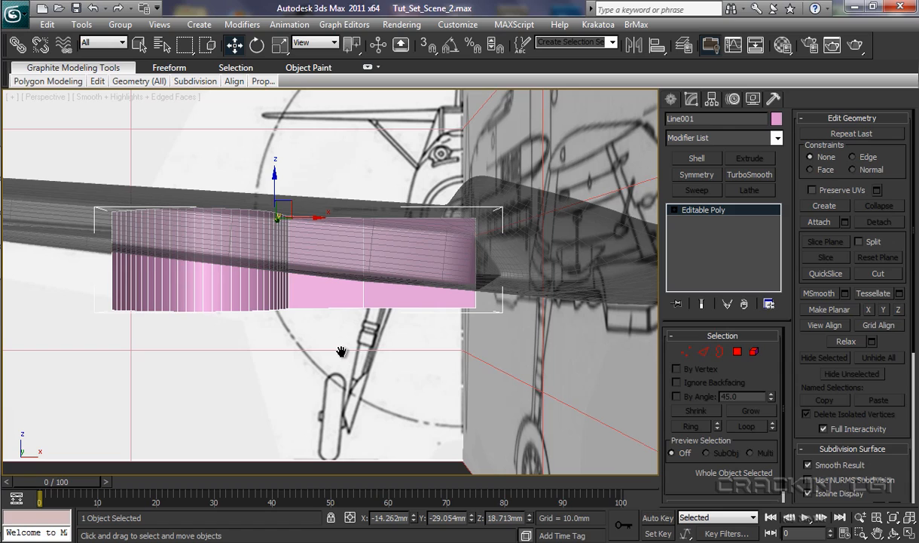
mouse_move(383, 324)
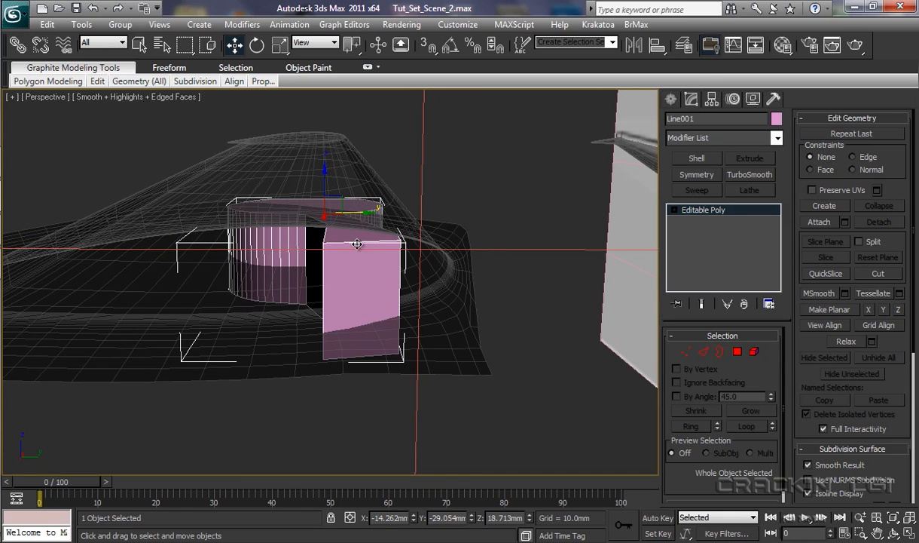
mouse_move(676, 212)
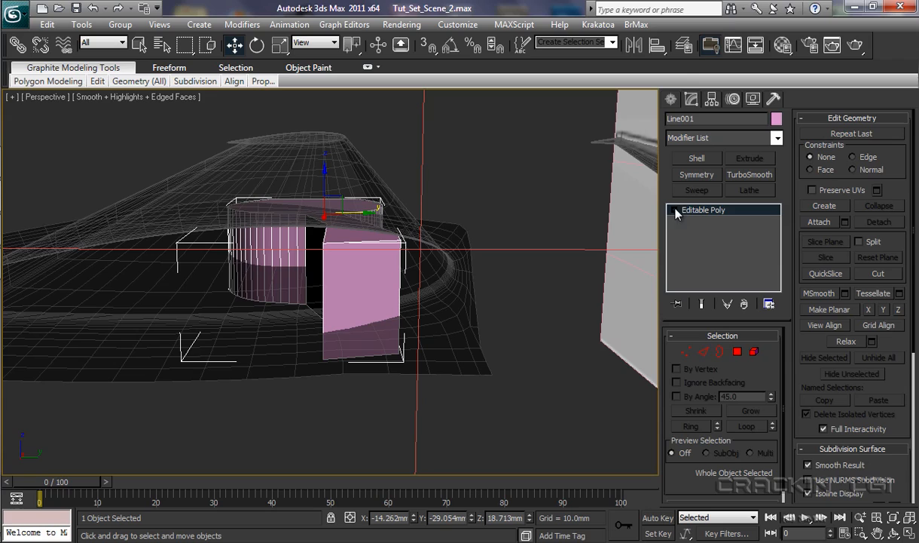
Expand Line001's Editable Poly sub-object levels and choose Polygon level.
click(688, 210)
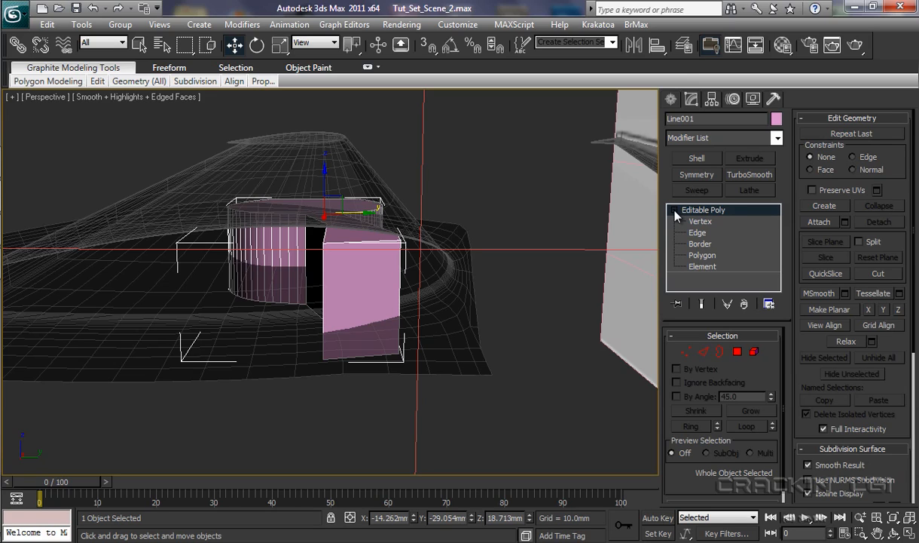
mouse_move(708, 260)
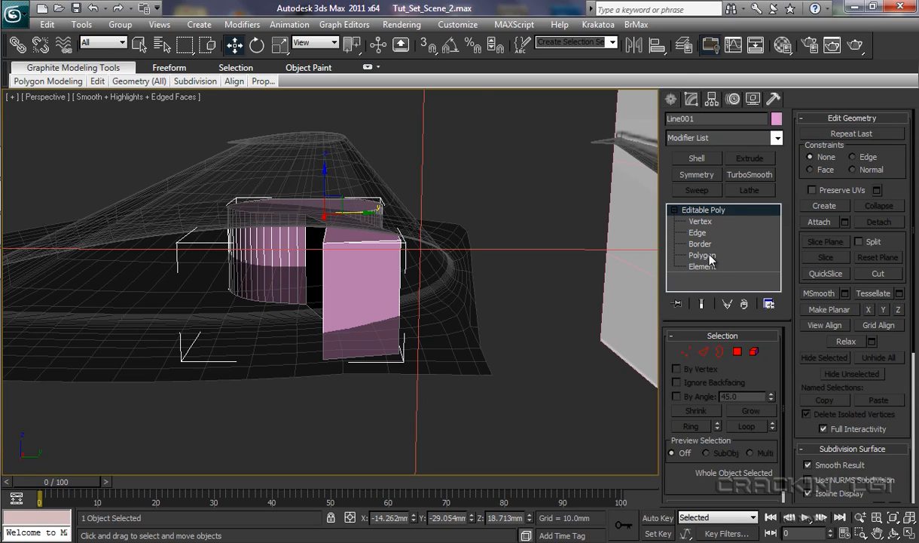
click(700, 255)
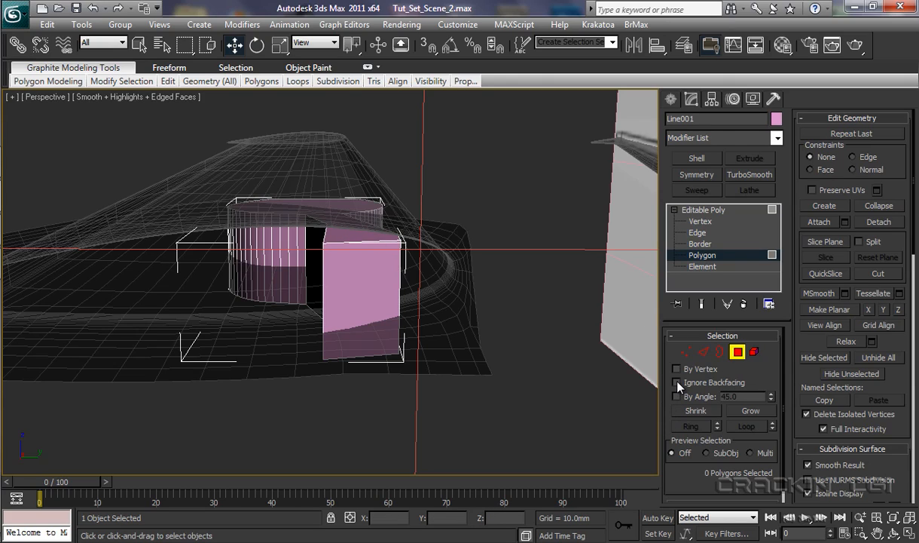
With Ignore Backfacing on, raise Line001's top face up through the wing skin.
click(677, 382)
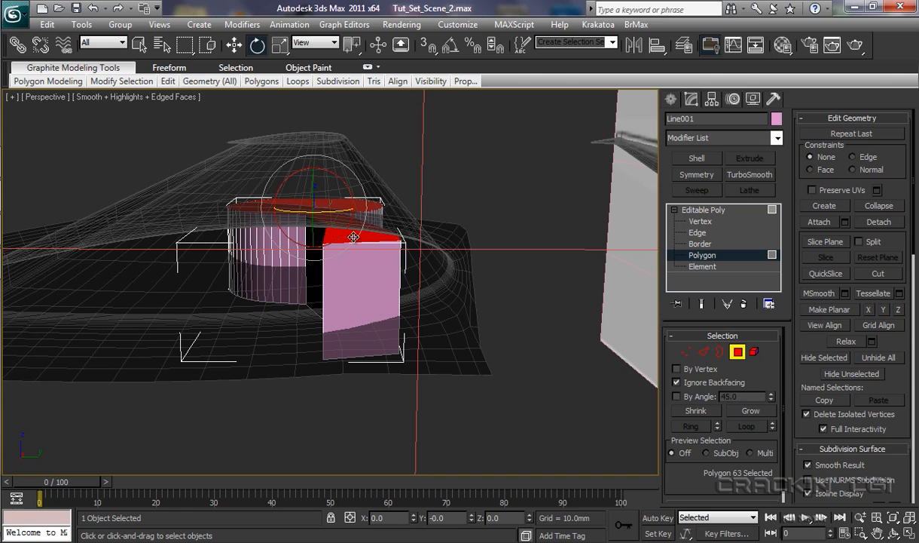
mouse_move(353, 253)
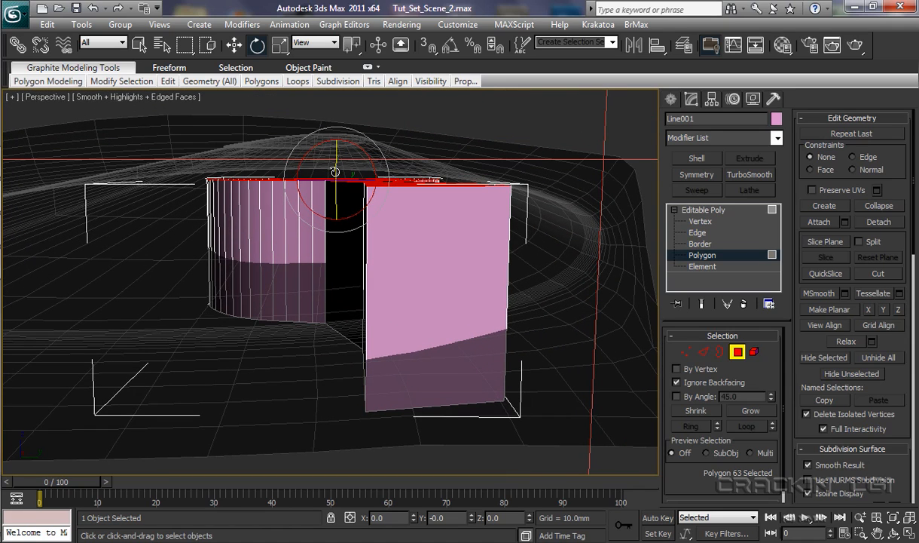
drag(337, 158, 336, 176)
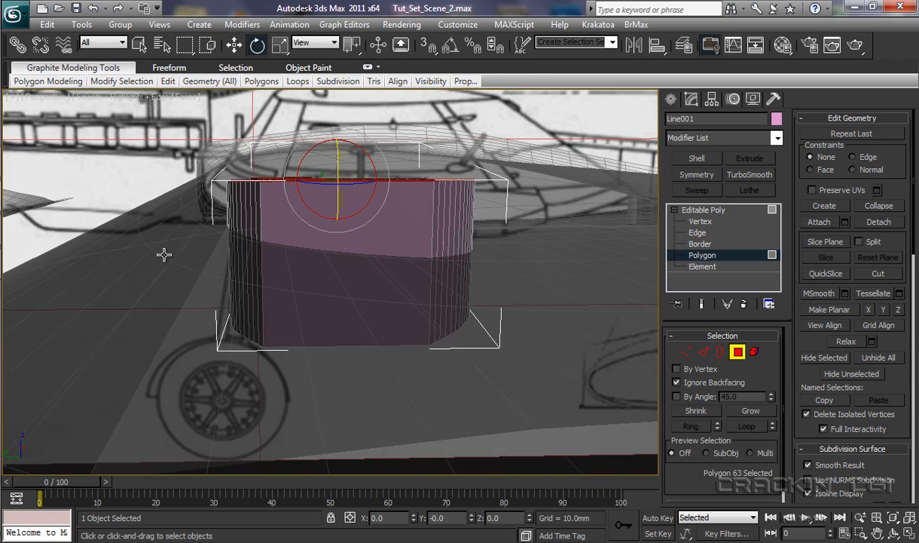
drag(332, 227, 189, 263)
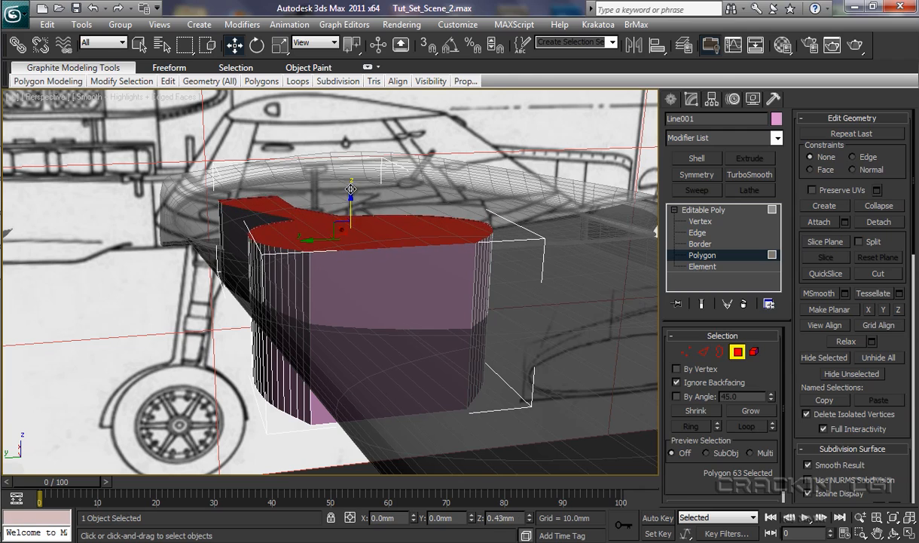
drag(351, 196, 351, 185)
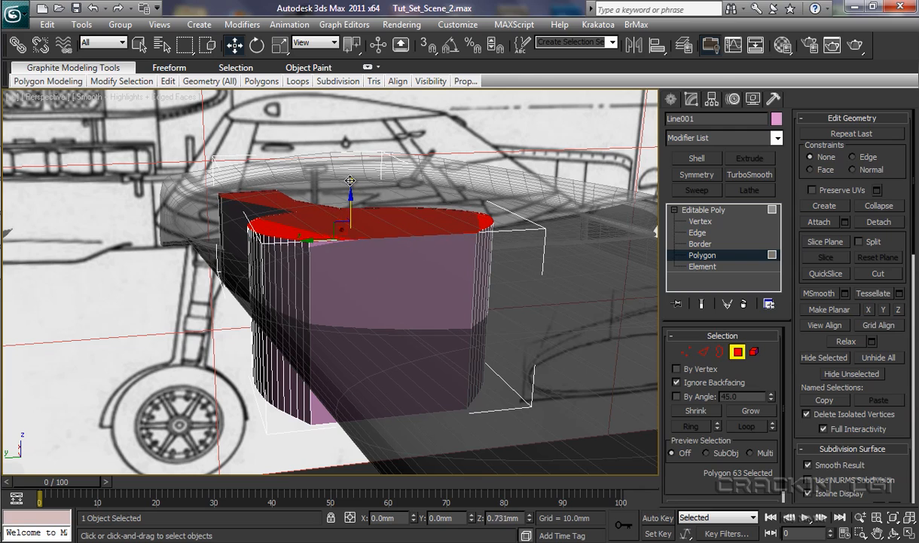
drag(350, 194, 351, 204)
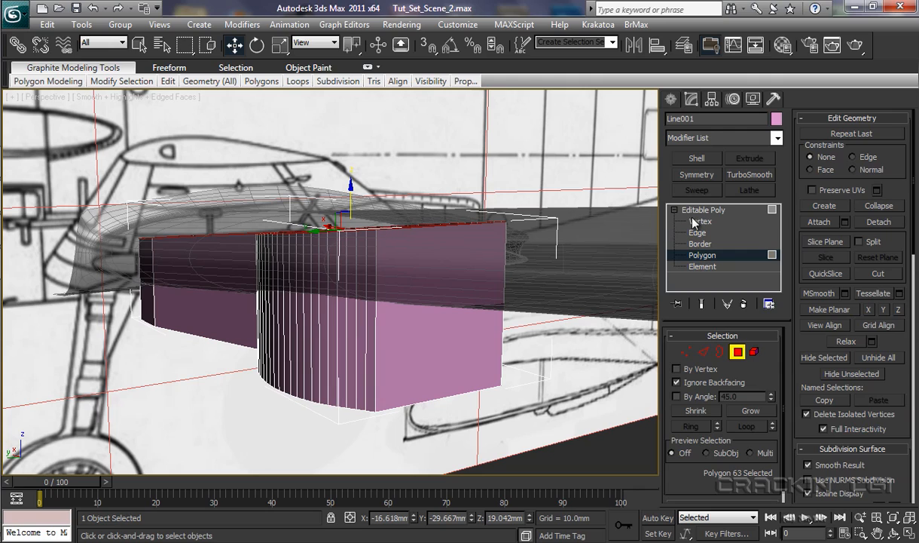
Exit sub-object mode and select Wing_L, viewing the cutter through its underside.
click(703, 209)
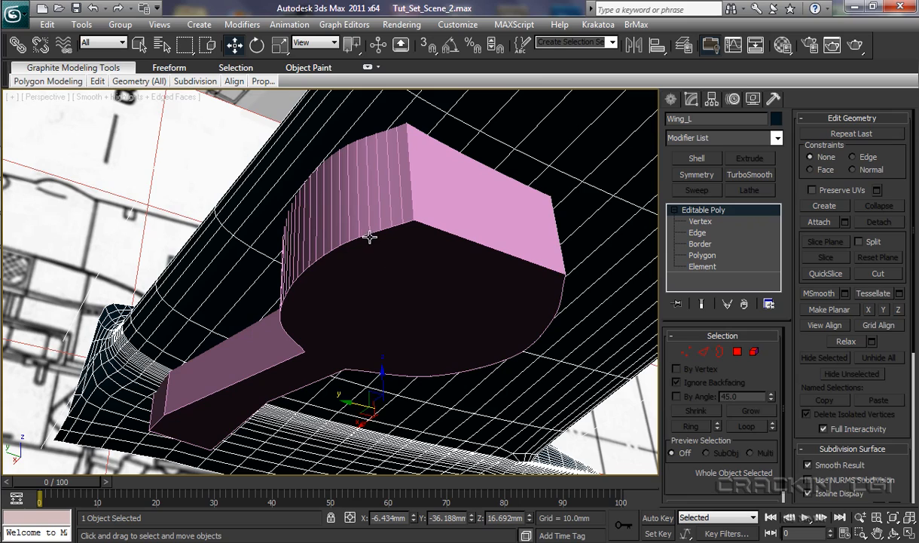
mouse_move(222, 254)
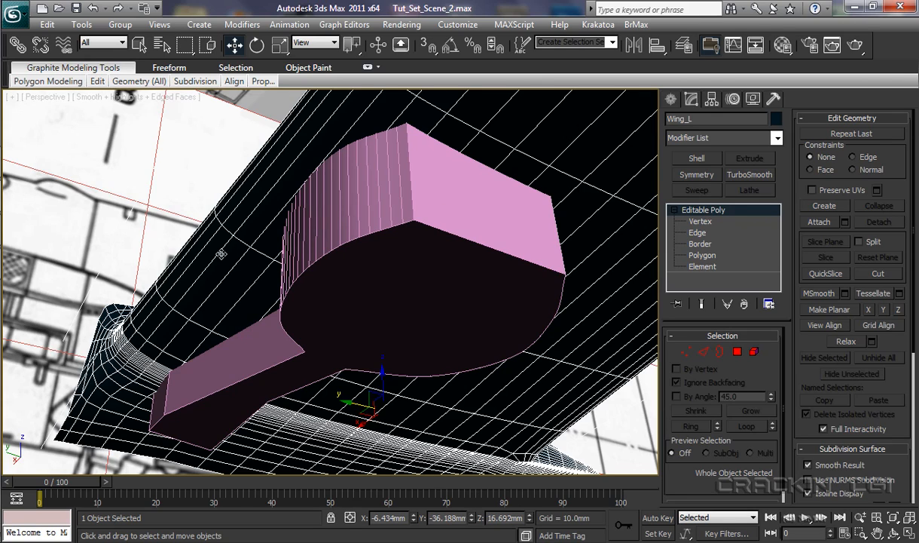
mouse_move(377, 255)
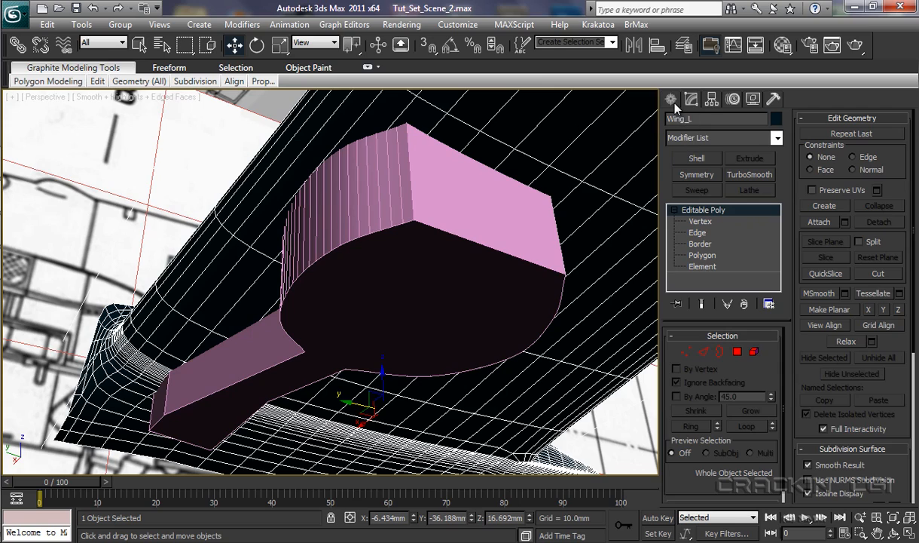
mouse_move(655, 111)
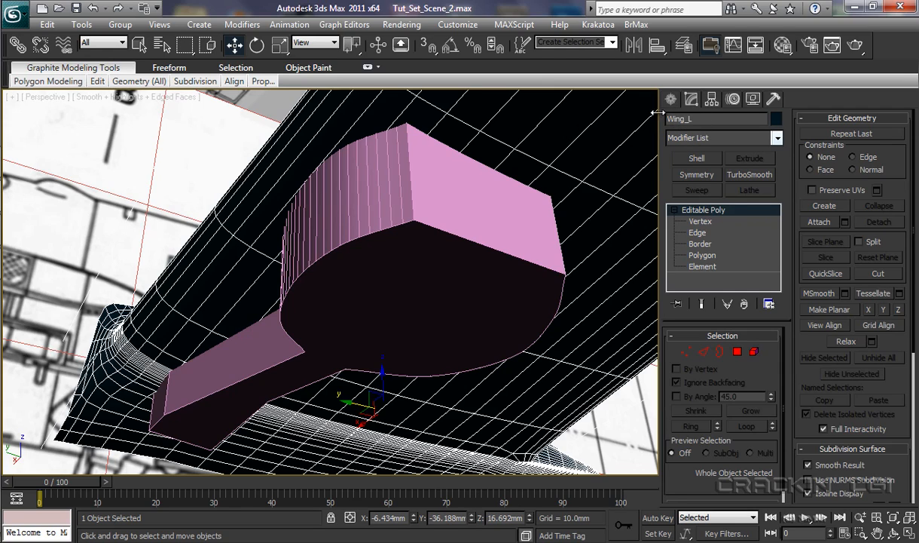
Make Wing_L a ProBoolean compound object from Create > Geometry > Compound Objects.
click(694, 122)
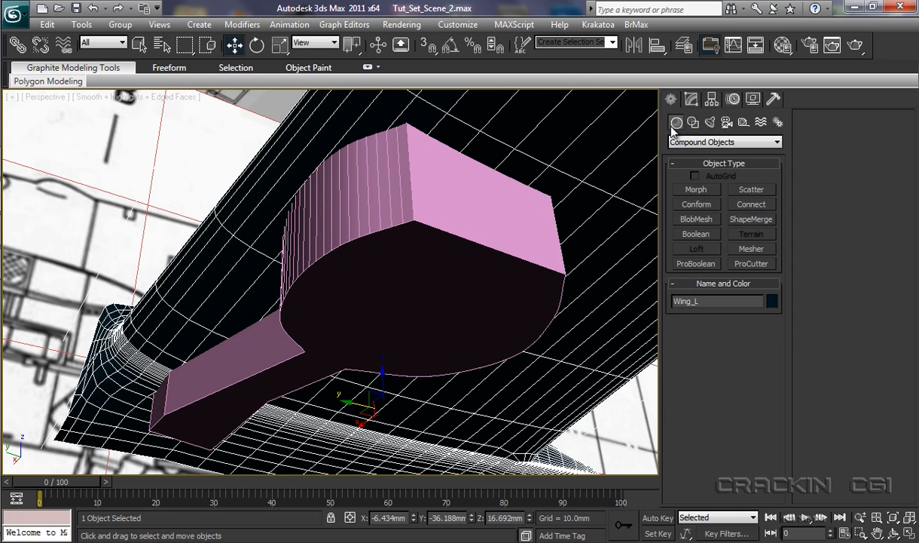
mouse_move(724, 155)
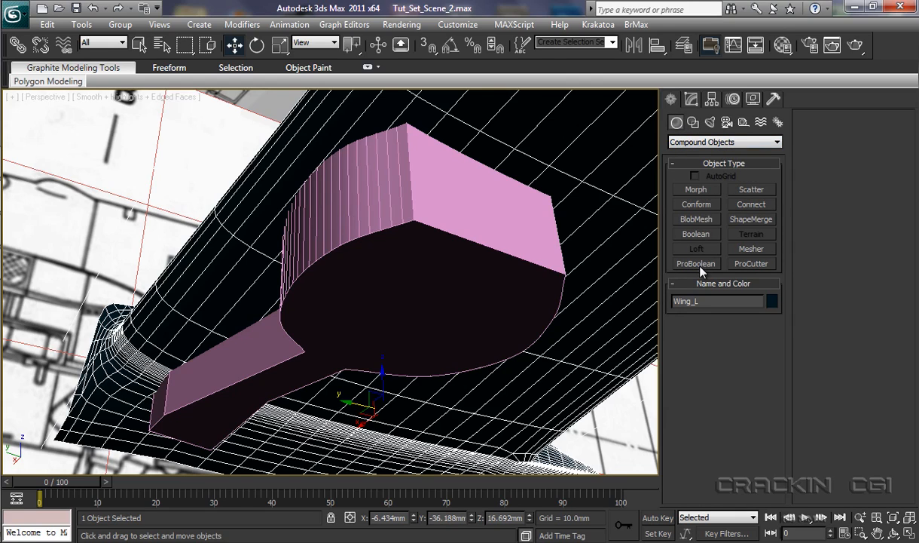
click(695, 263)
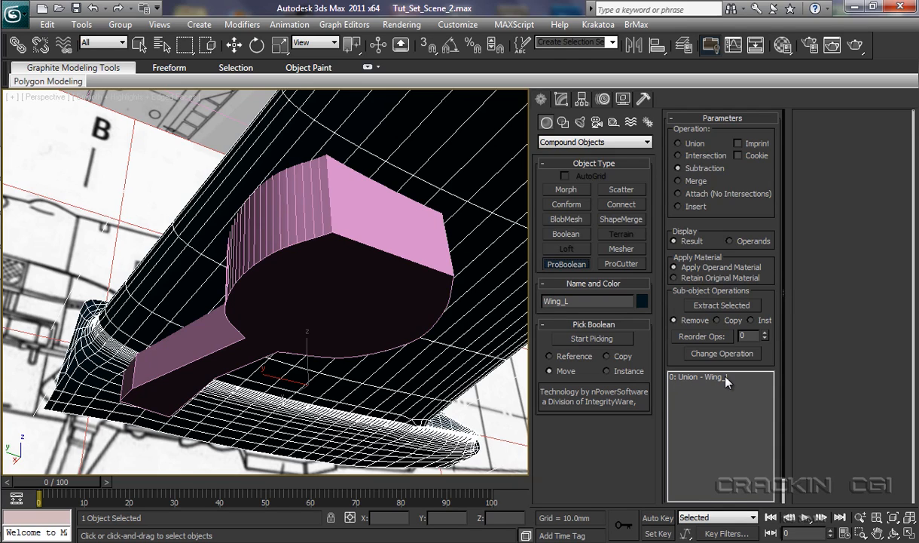
mouse_move(607, 345)
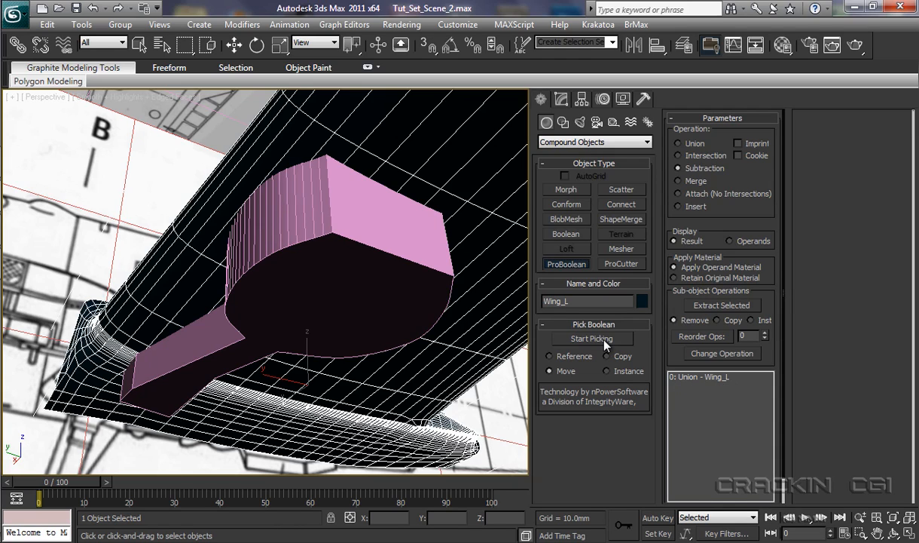
mouse_move(682, 200)
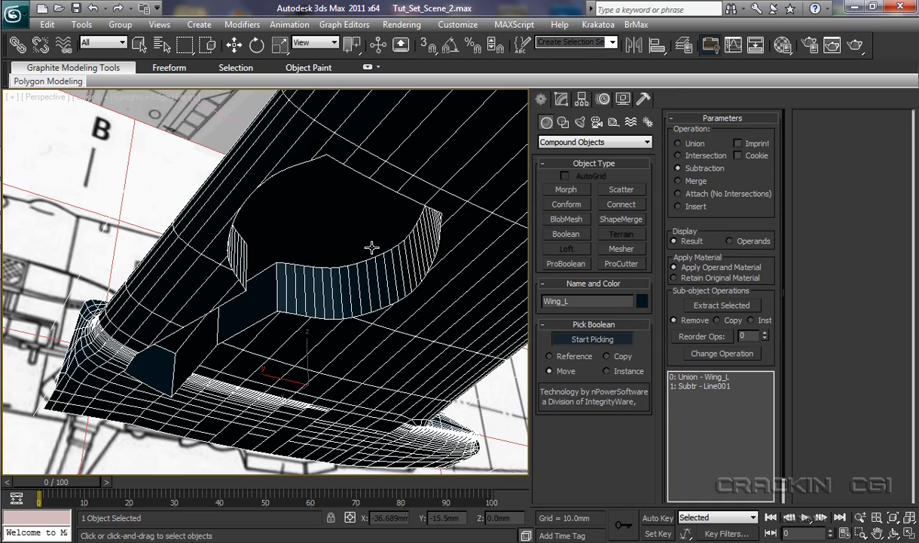
mouse_move(467, 327)
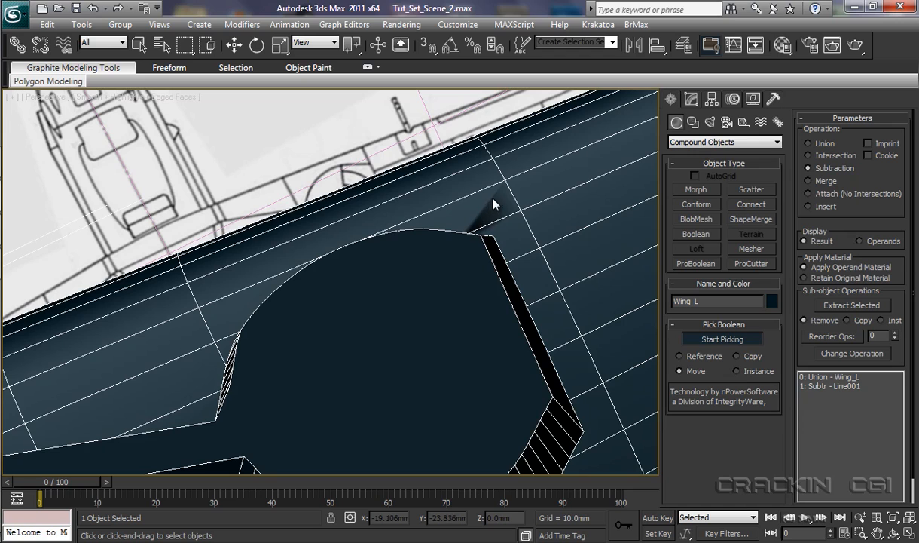
mouse_move(494, 222)
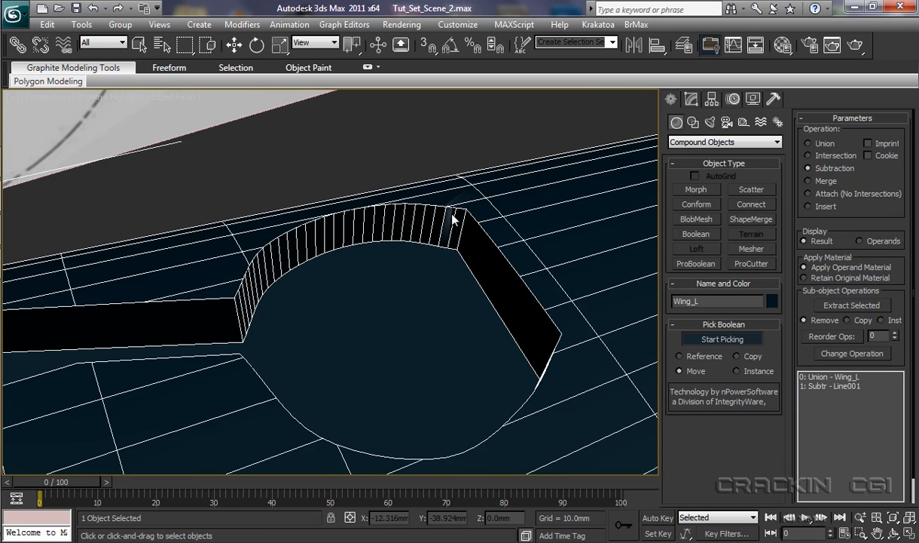
mouse_move(445, 261)
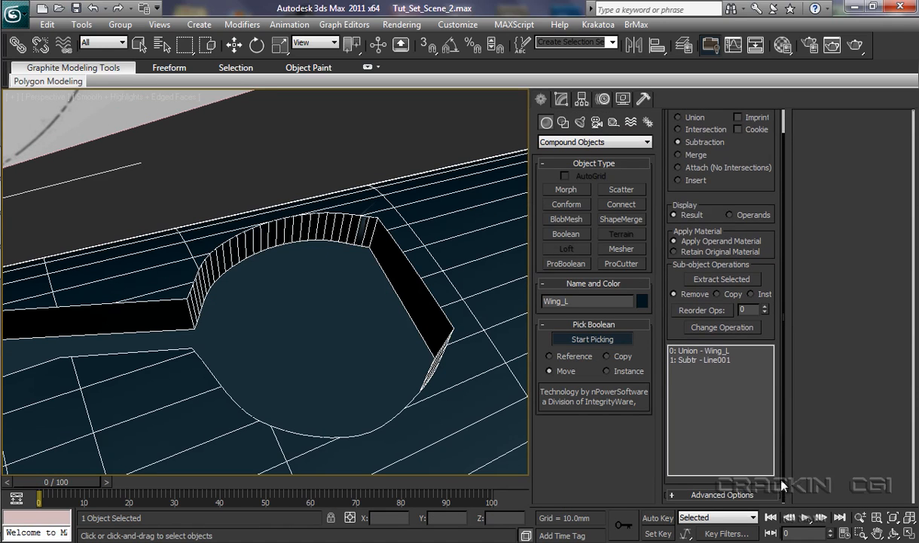
In Advanced Options, enable Make Quadrilaterals on Wing_L's ProBoolean and raise Quad Size from 3 to 10.
click(721, 494)
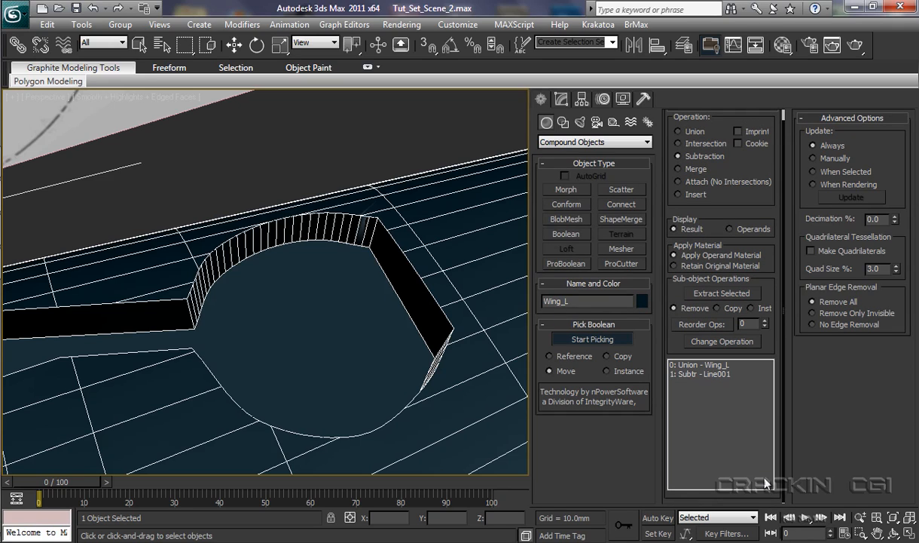
mouse_move(814, 259)
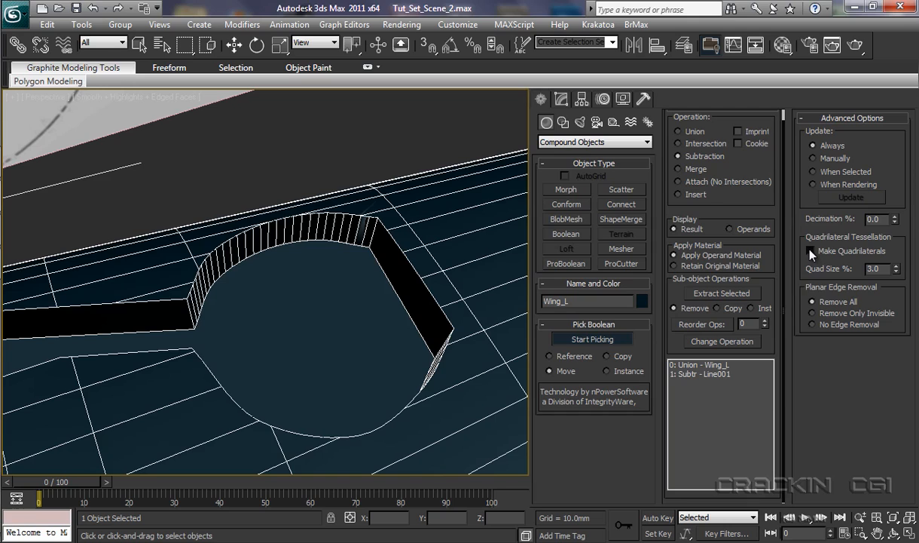
click(812, 250)
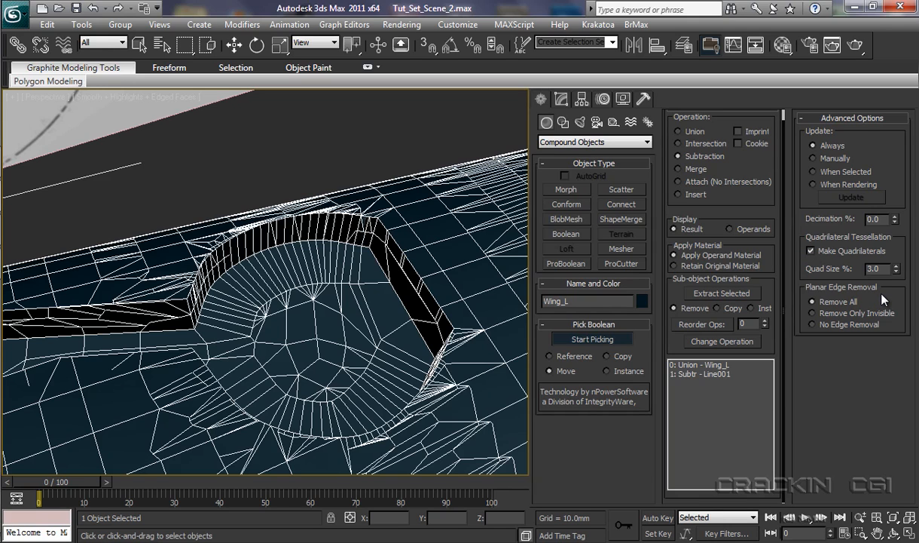
mouse_move(422, 356)
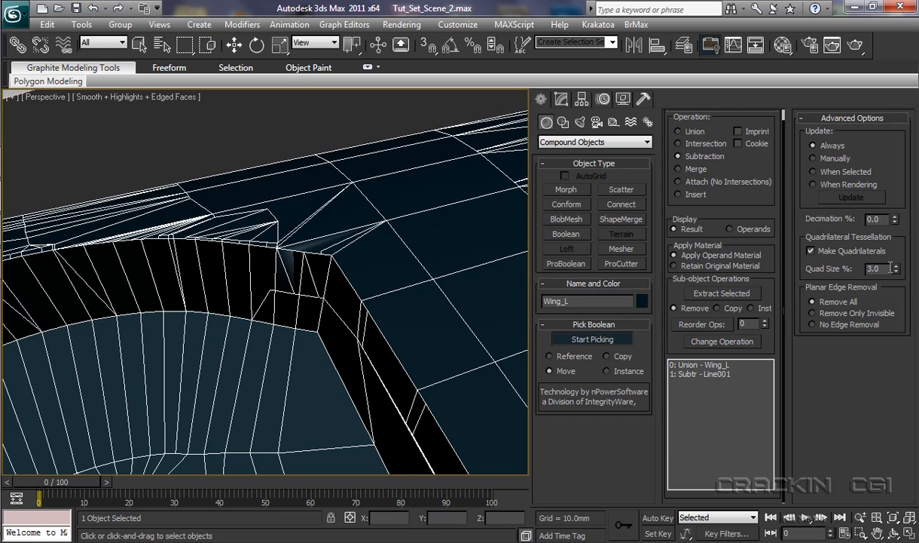
drag(897, 269, 897, 256)
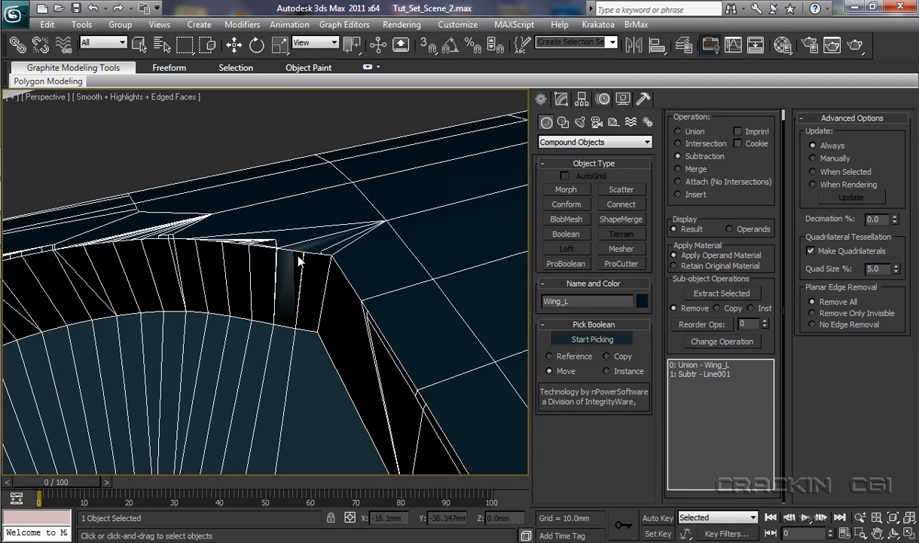
mouse_move(292, 297)
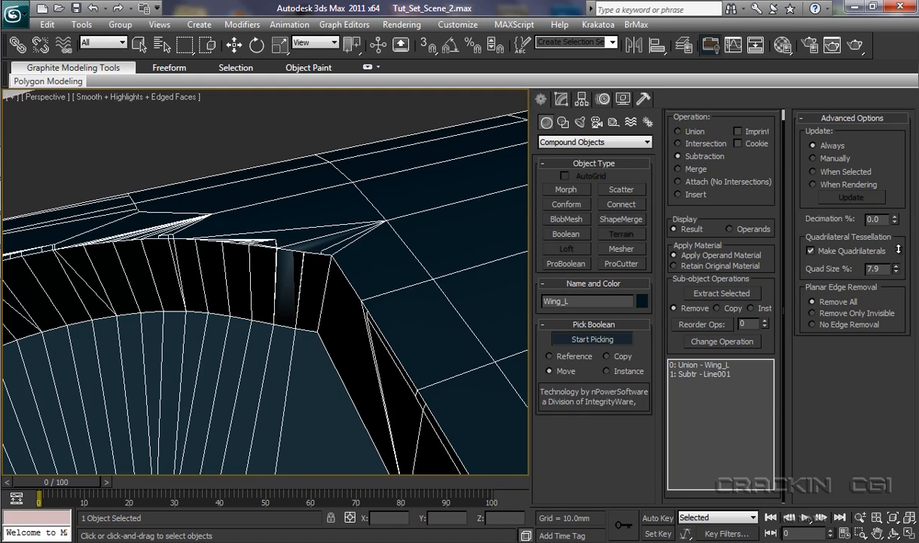
click(898, 264)
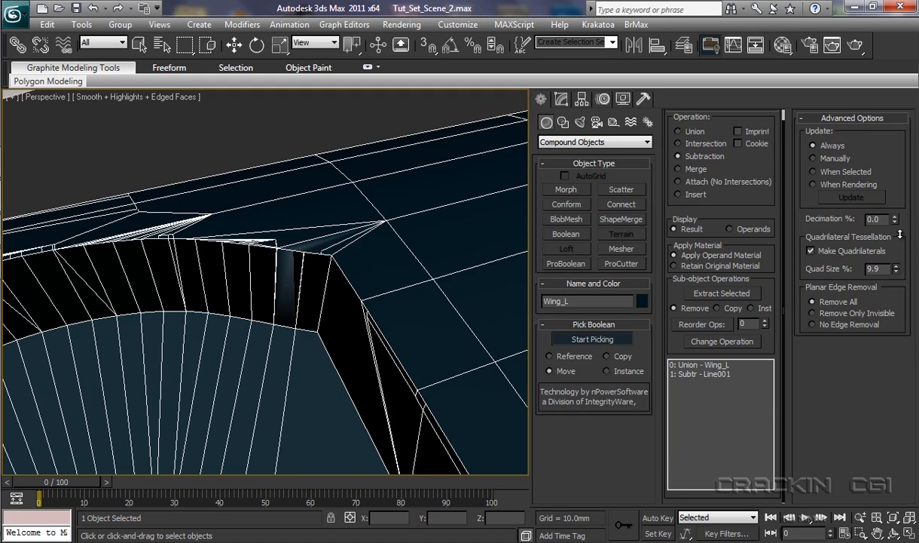
click(897, 265)
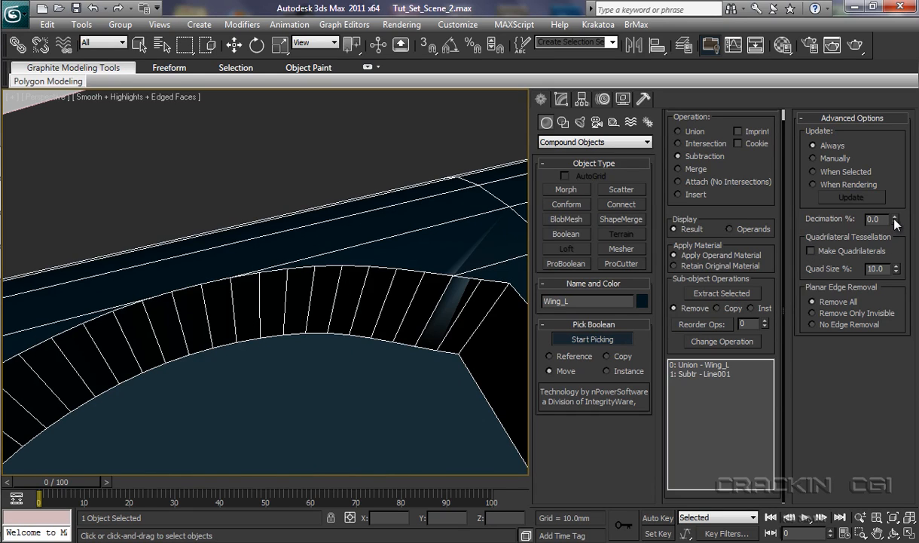
Raise Wing_L's ProBoolean decimation to 20 percent.
drag(895, 222, 896, 205)
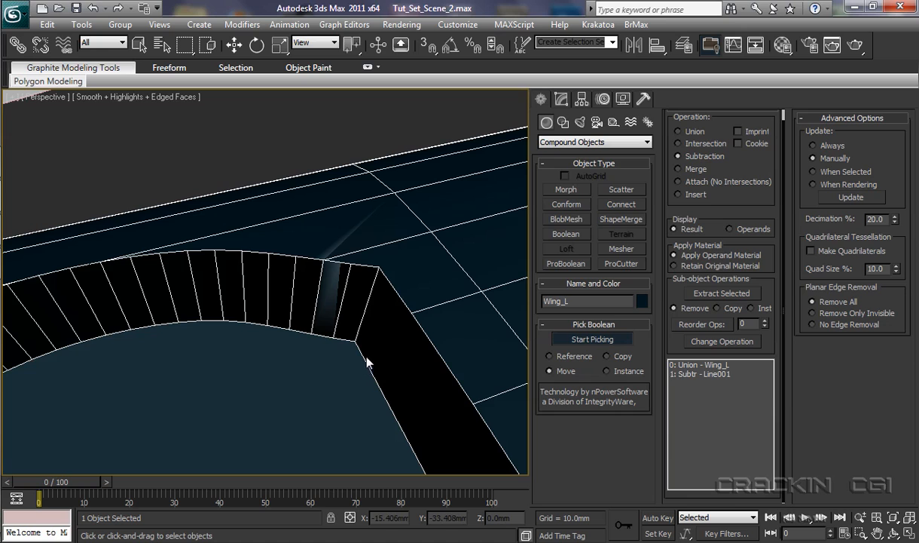
mouse_move(354, 349)
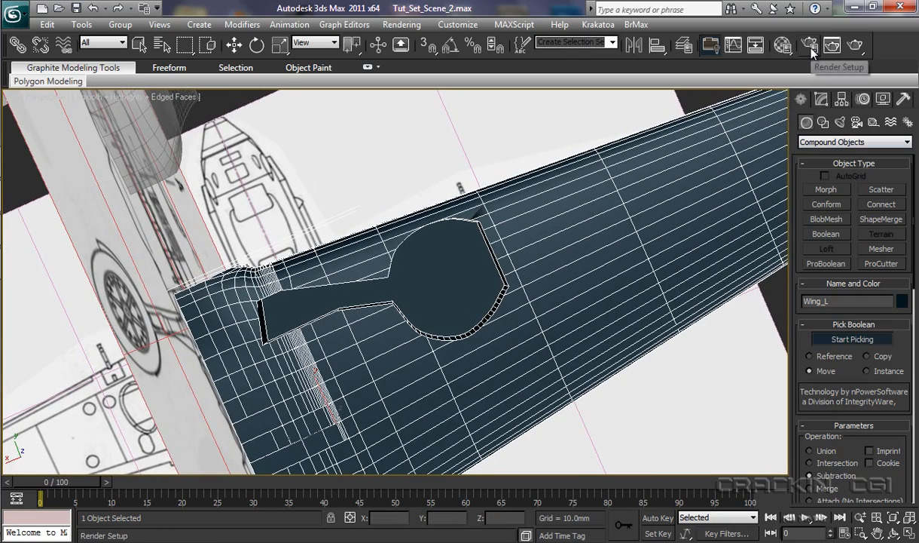
click(808, 45)
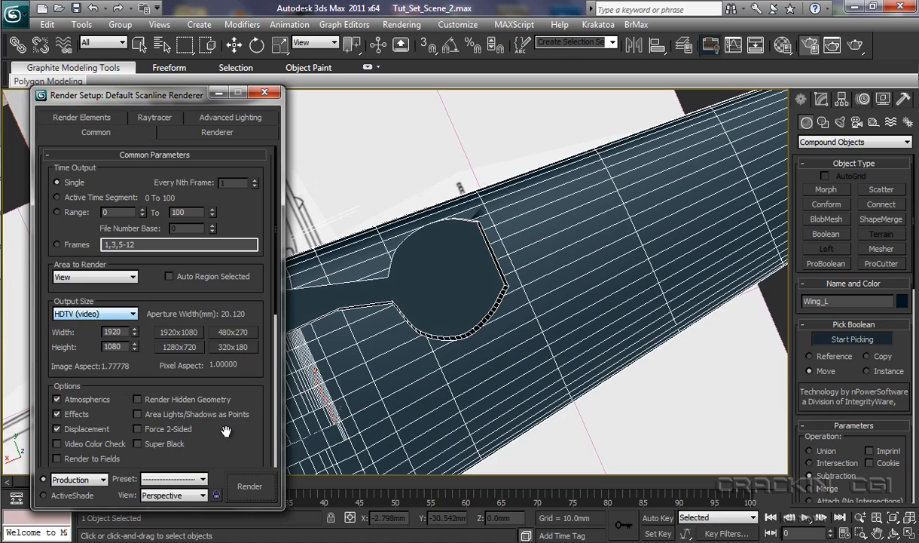
click(250, 485)
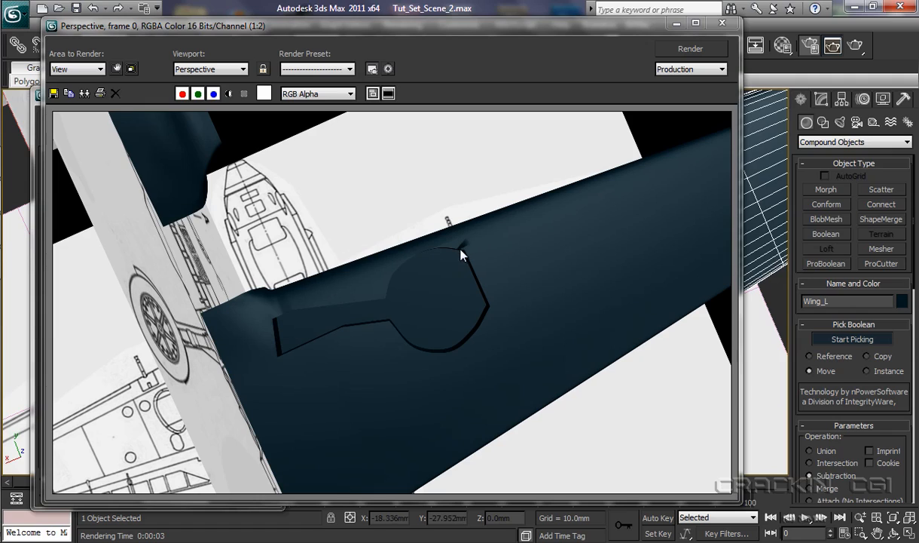
mouse_move(424, 256)
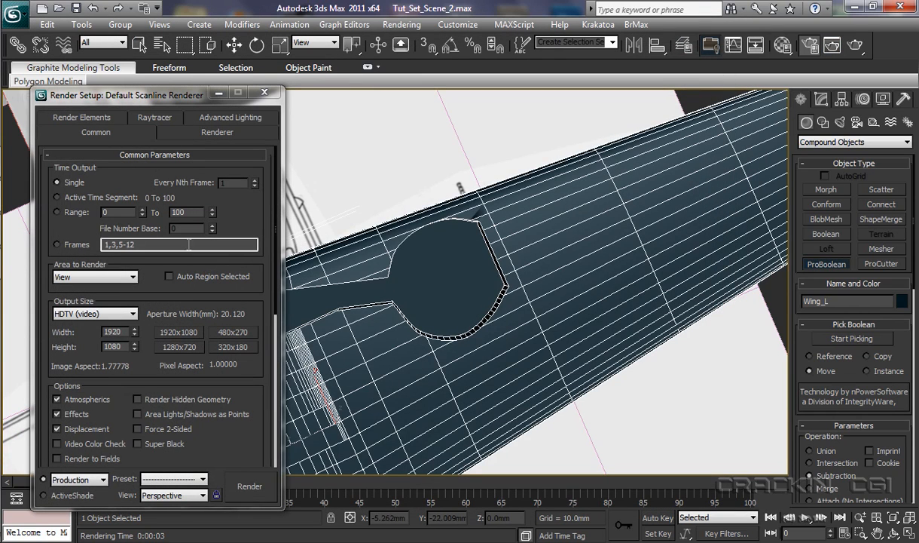
click(264, 92)
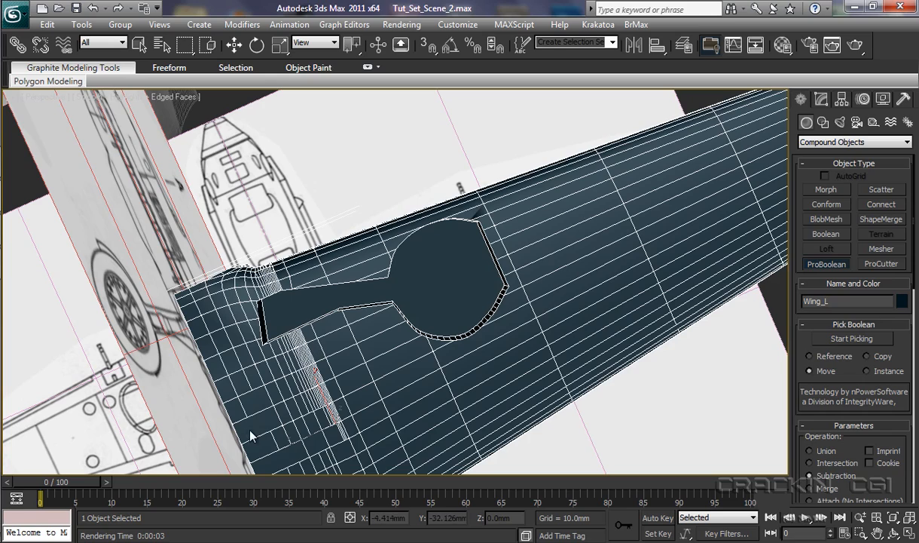
mouse_move(320, 400)
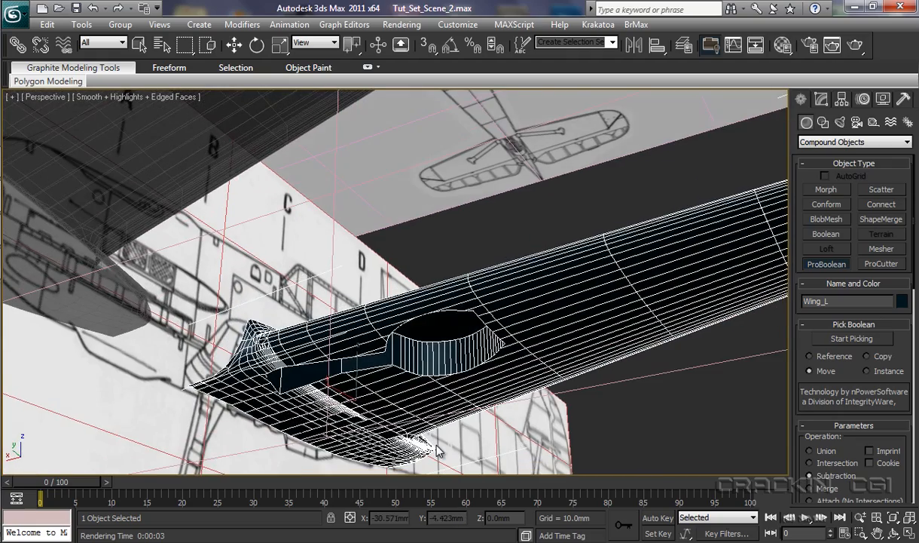
Widen the command panel to show all ProBoolean settings and the Wing_L and Line001 operands.
drag(441, 451, 405, 333)
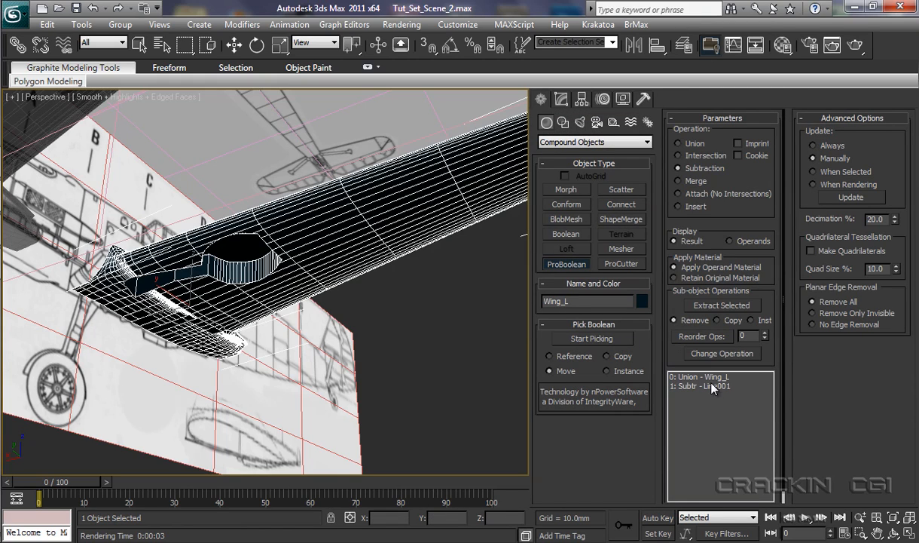
Switch the Line001 subtraction operand to cookie cutting.
click(712, 385)
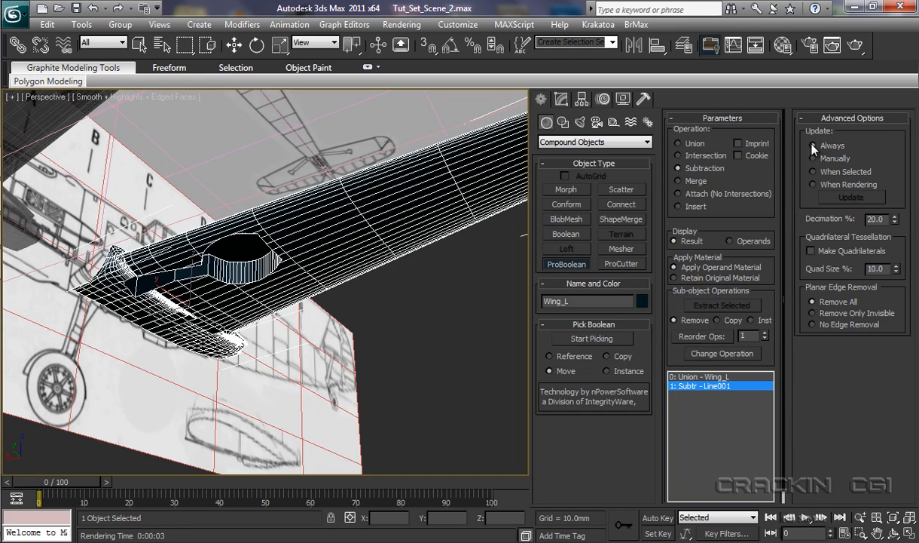
mouse_move(740, 166)
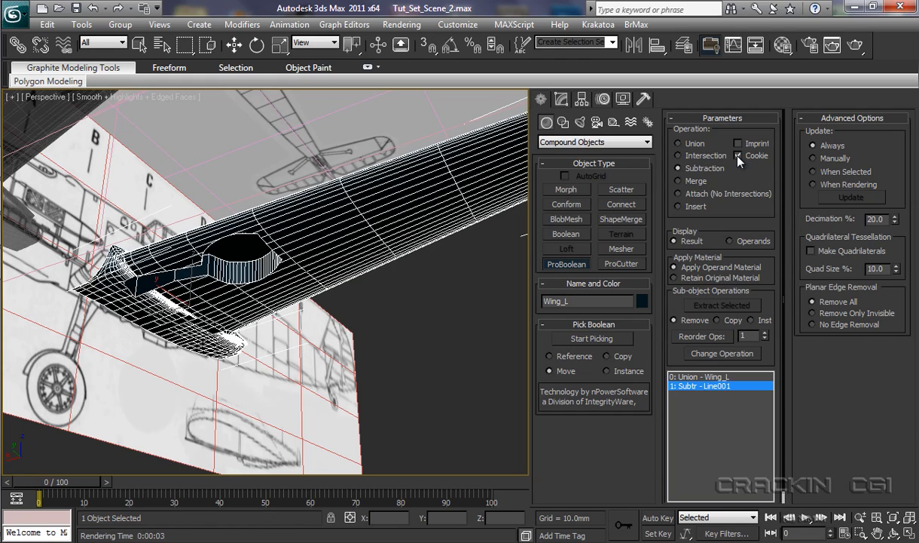
mouse_move(709, 358)
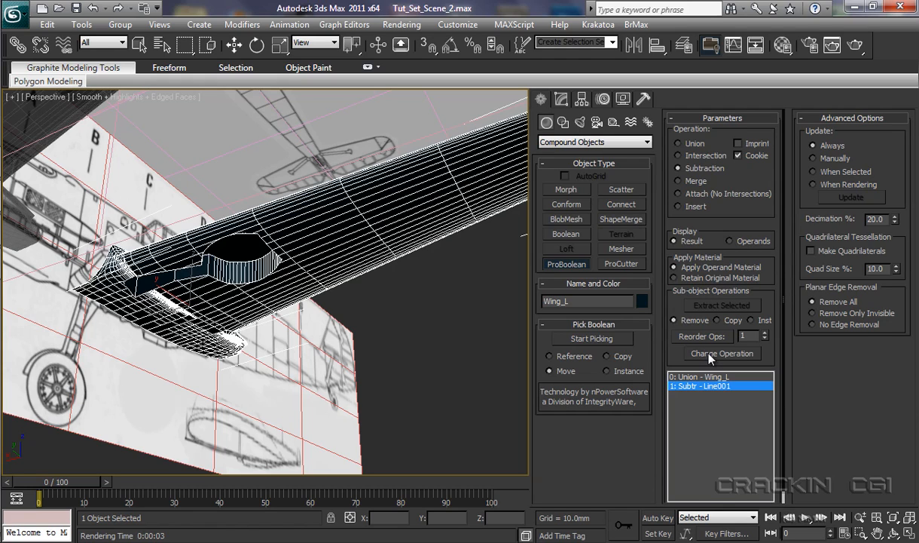
click(722, 353)
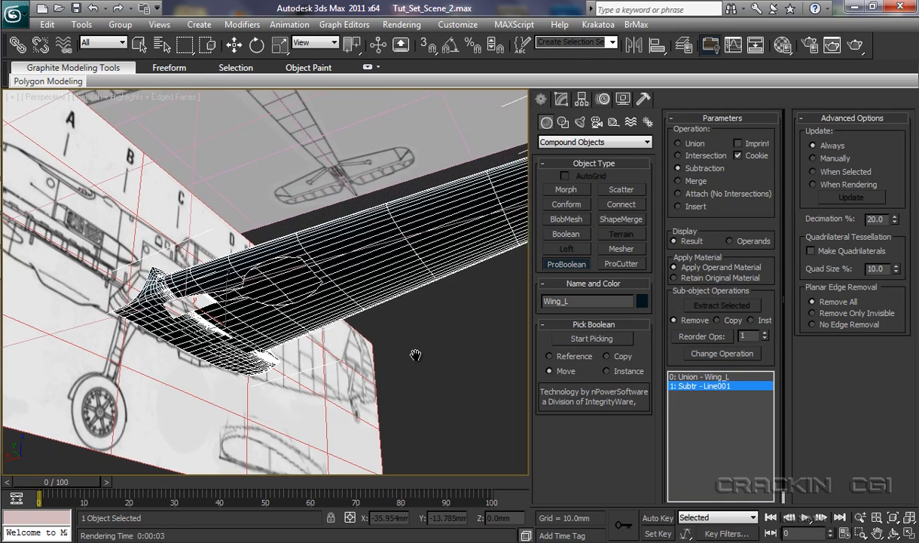
drag(417, 355, 530, 373)
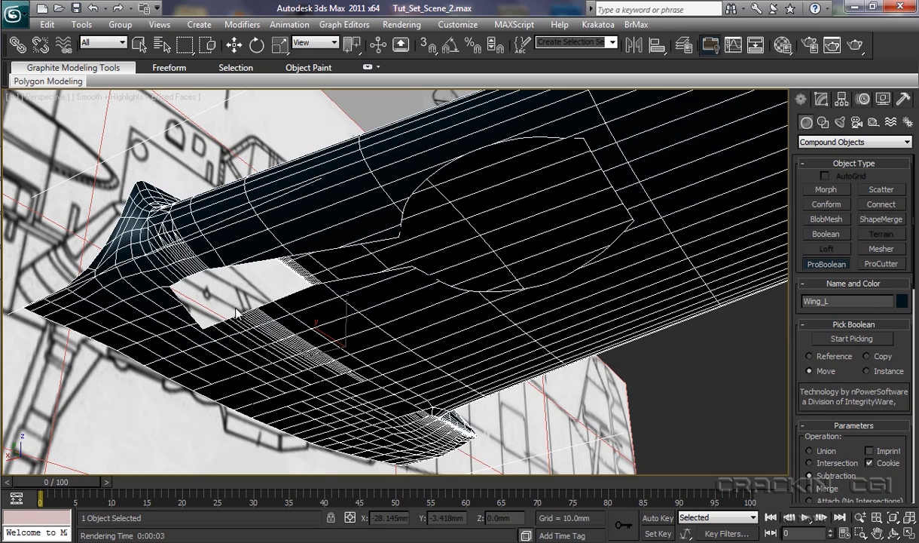
mouse_move(241, 285)
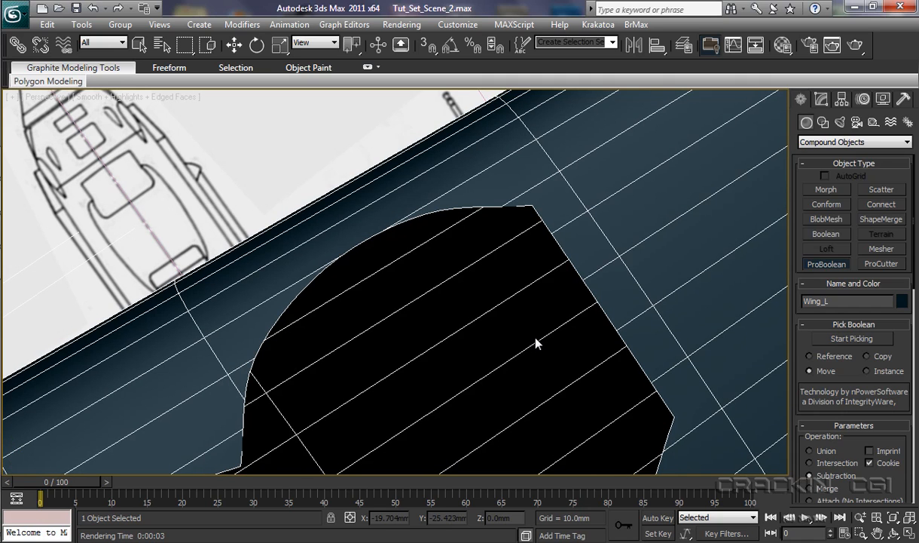
drag(539, 343, 539, 313)
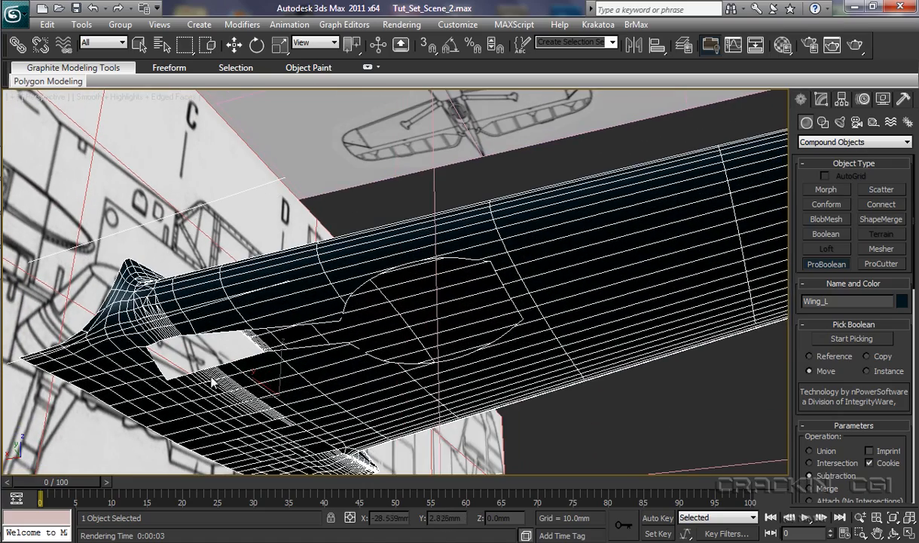
mouse_move(340, 336)
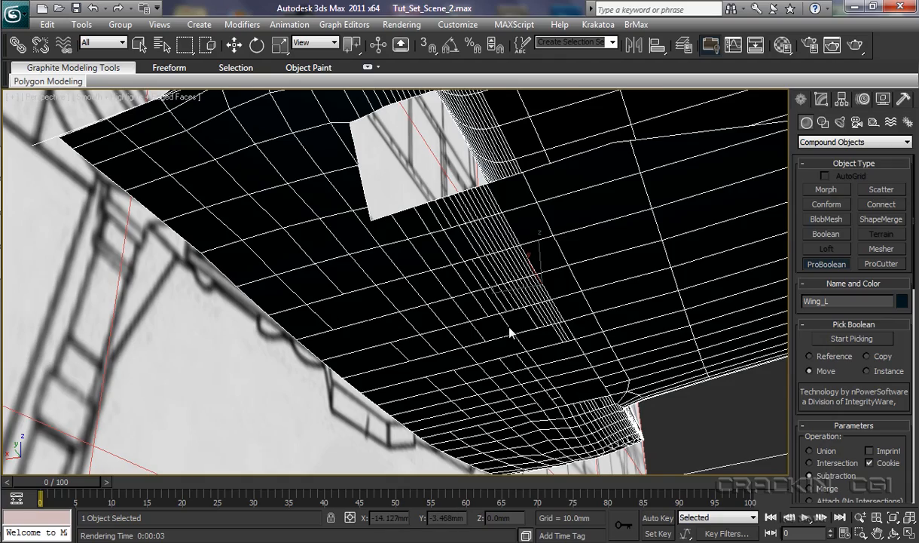
drag(511, 333, 595, 357)
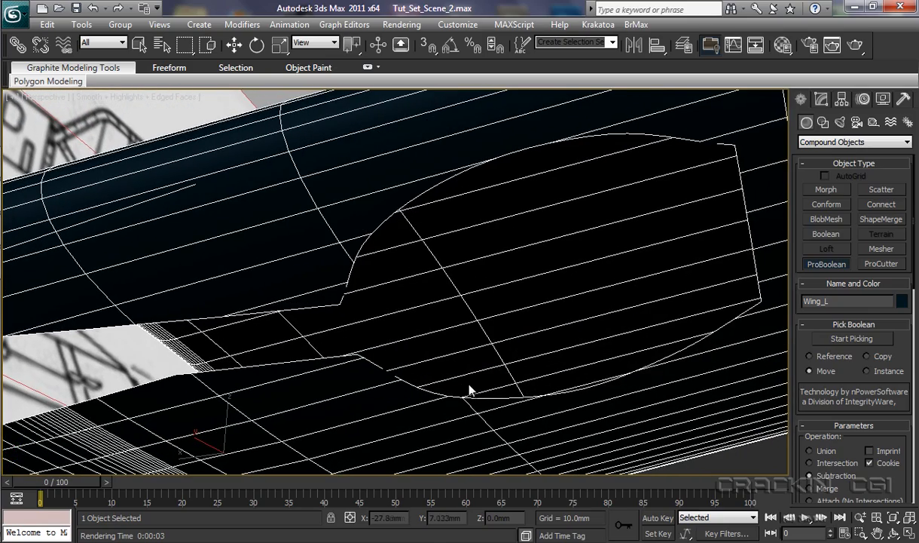
mouse_move(511, 355)
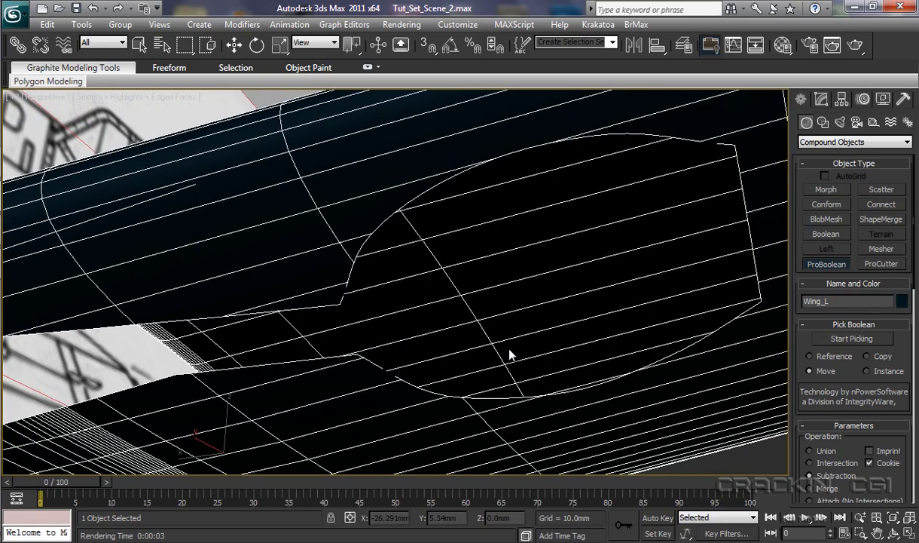